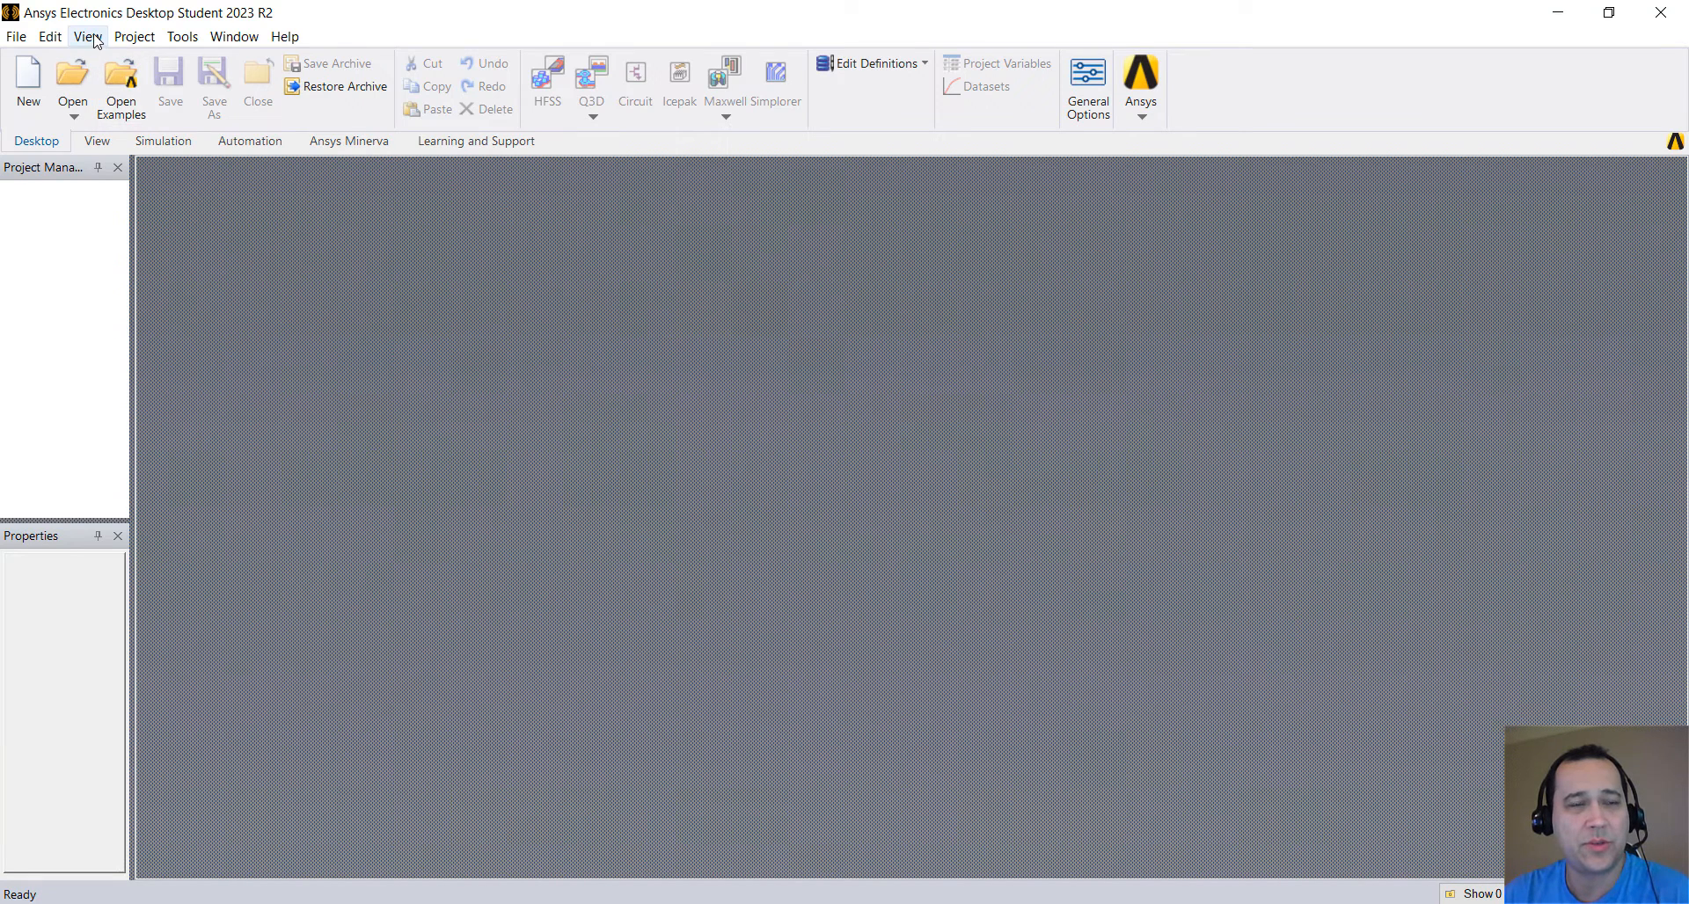
# Step: Show the ACT Extensions pane from the View menu and widen it
pyautogui.click(85, 37)
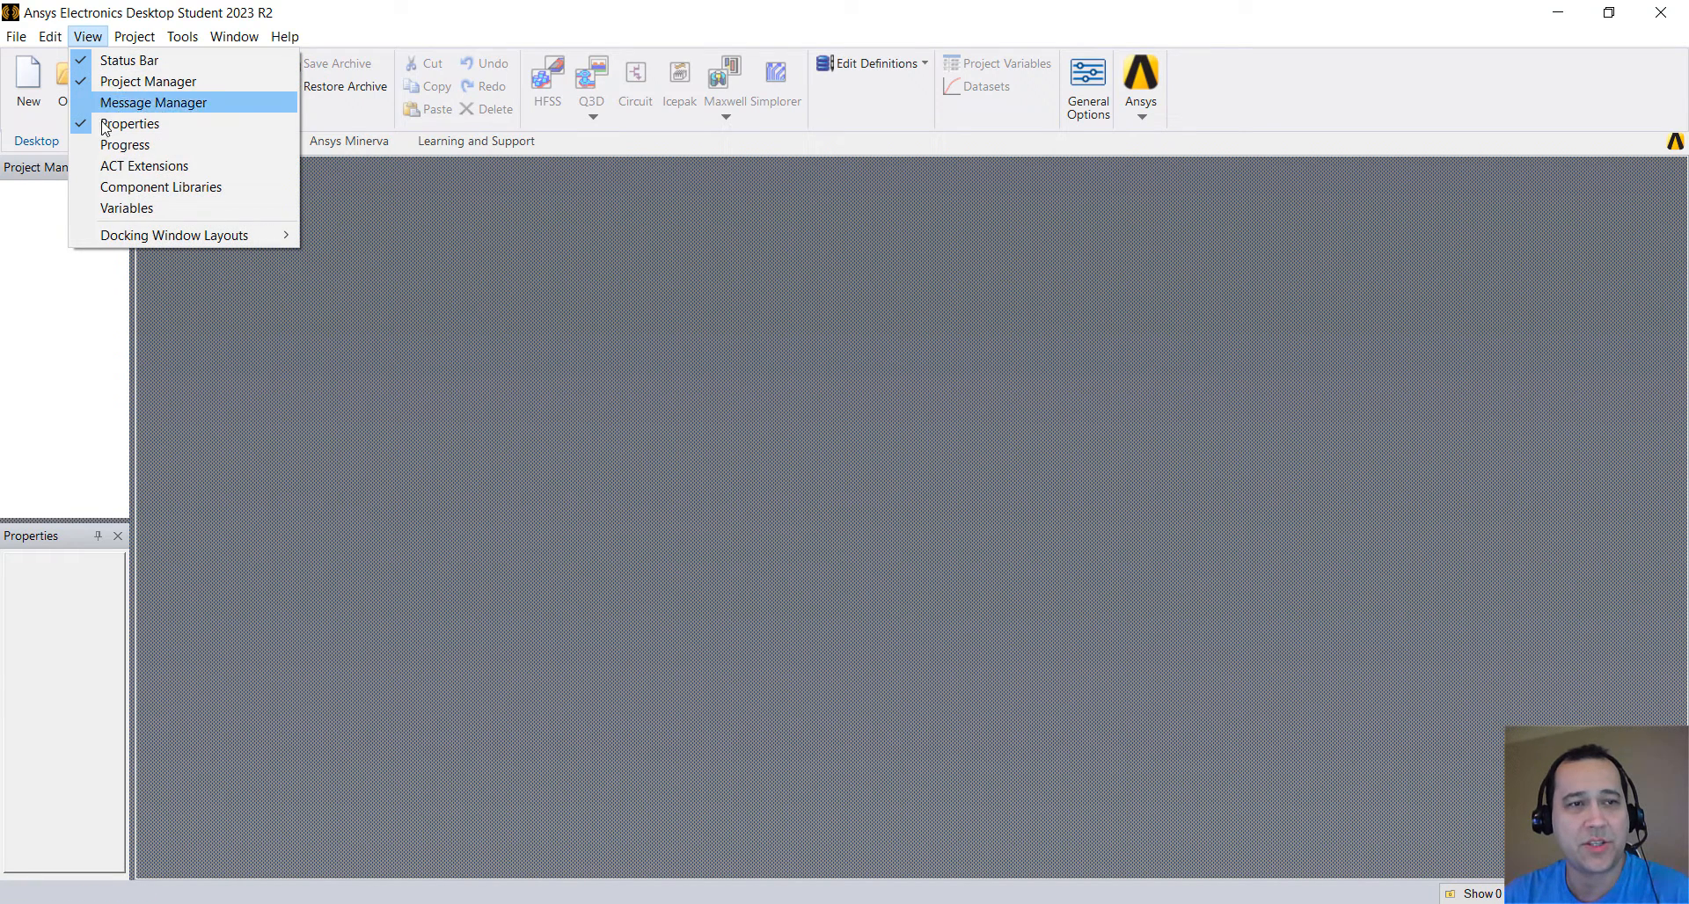
pyautogui.moveTo(144, 166)
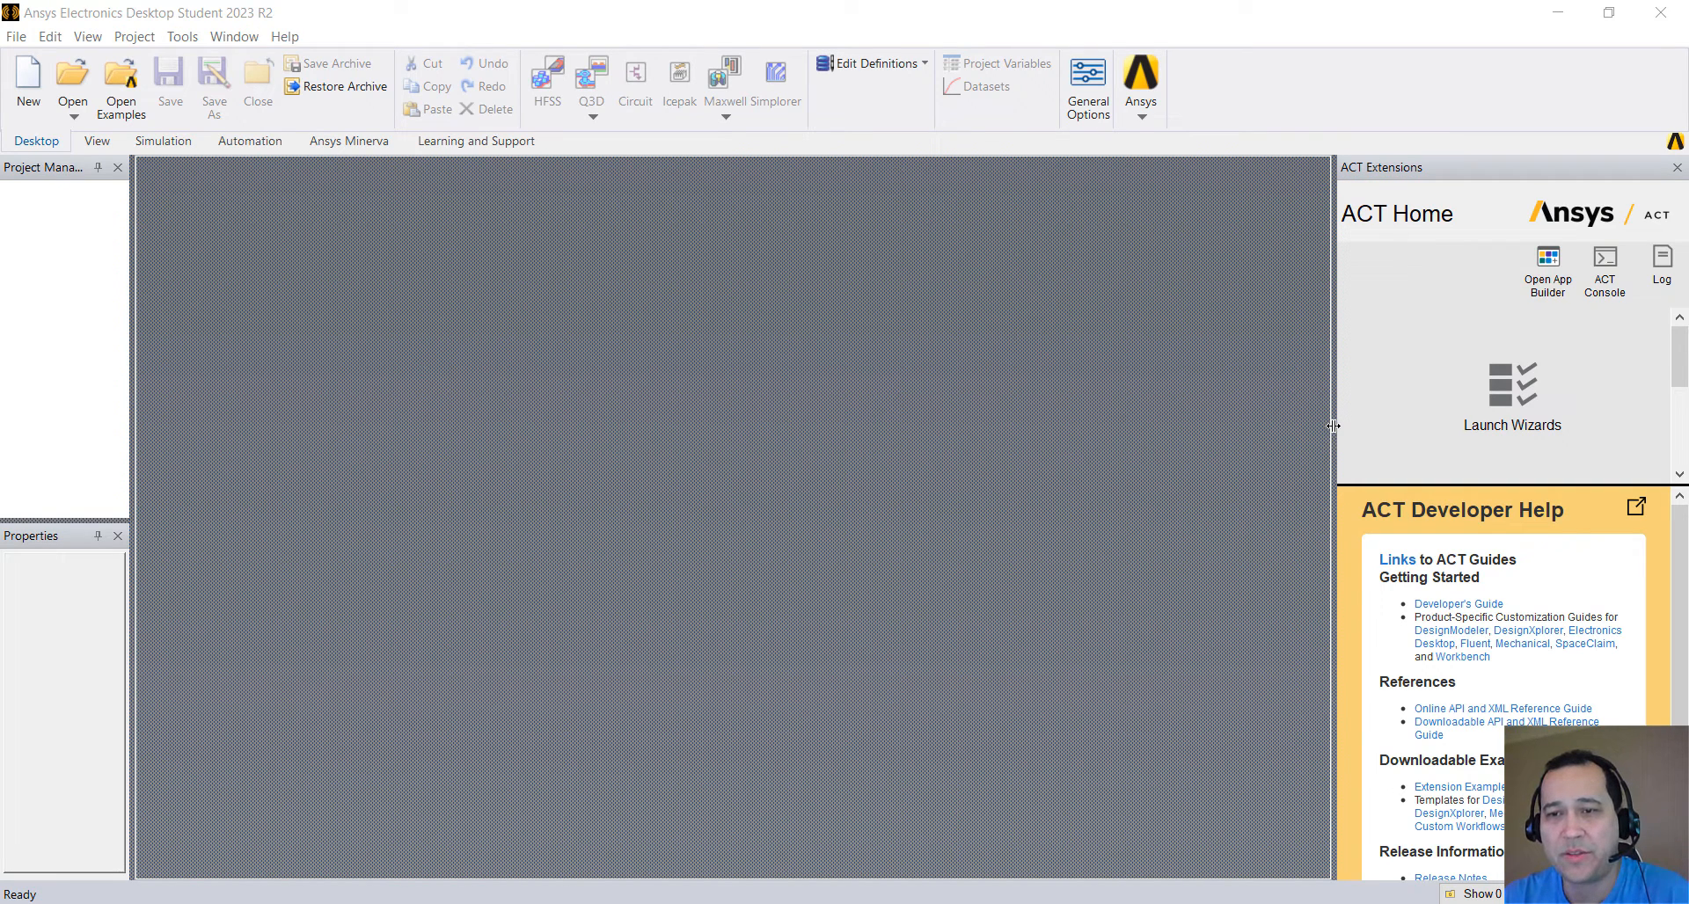
pyautogui.moveTo(1335, 425); pyautogui.dragTo(1169, 425)
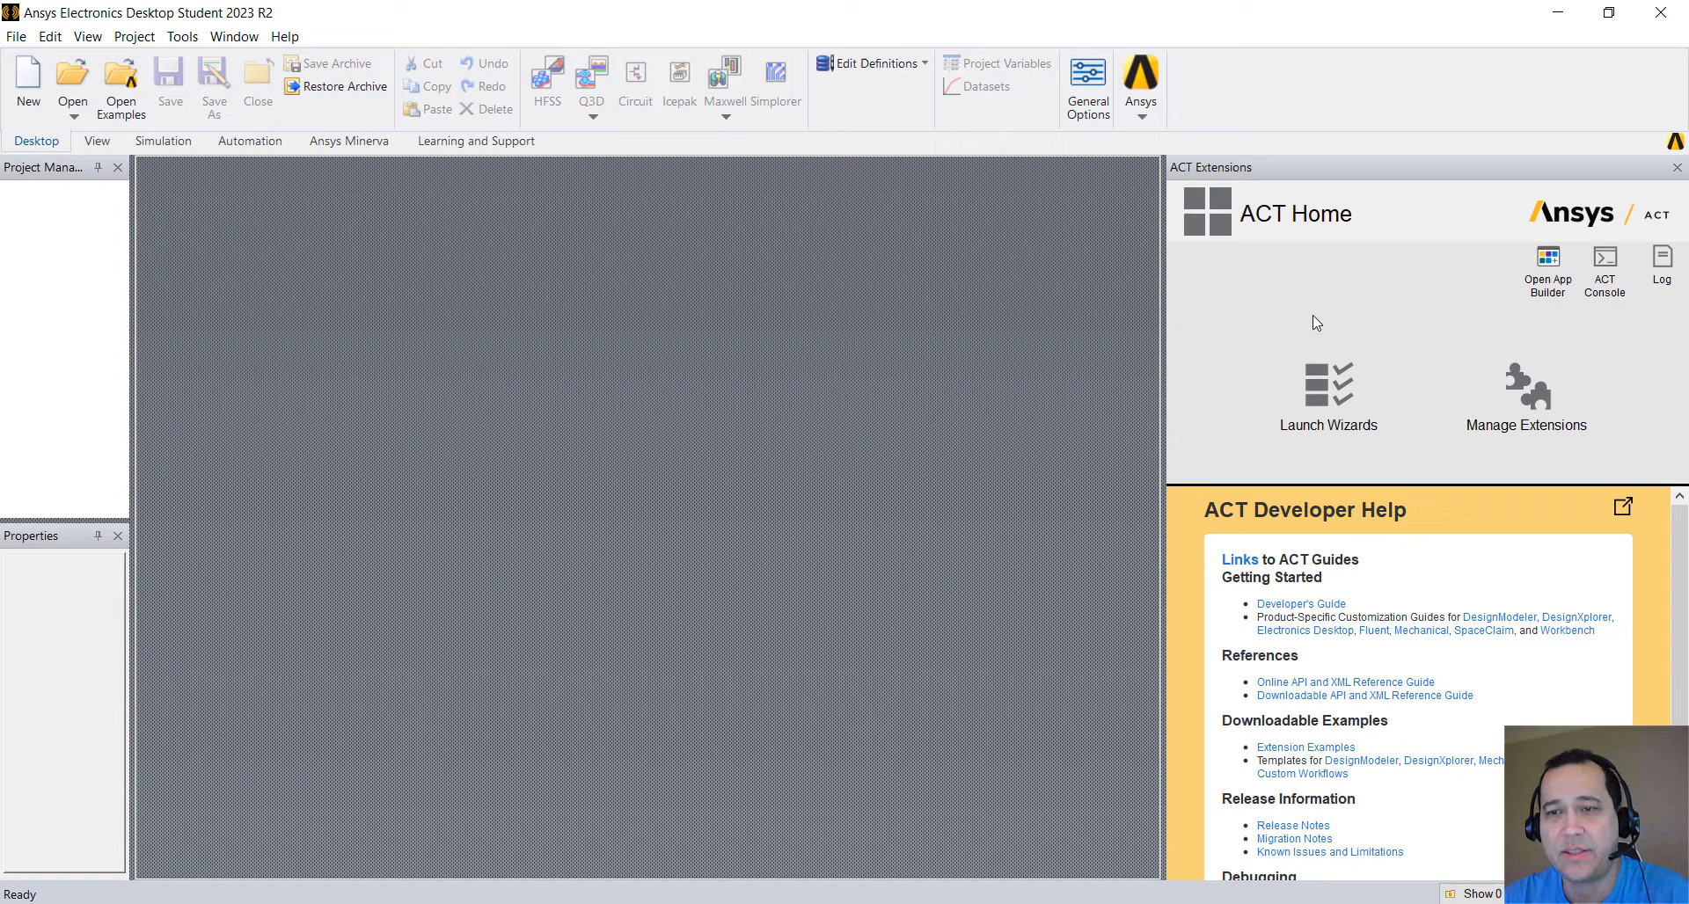
# Step: Launch the HFSS Antenna Toolkit wizard and expand the PIFA antenna types
pyautogui.click(1328, 391)
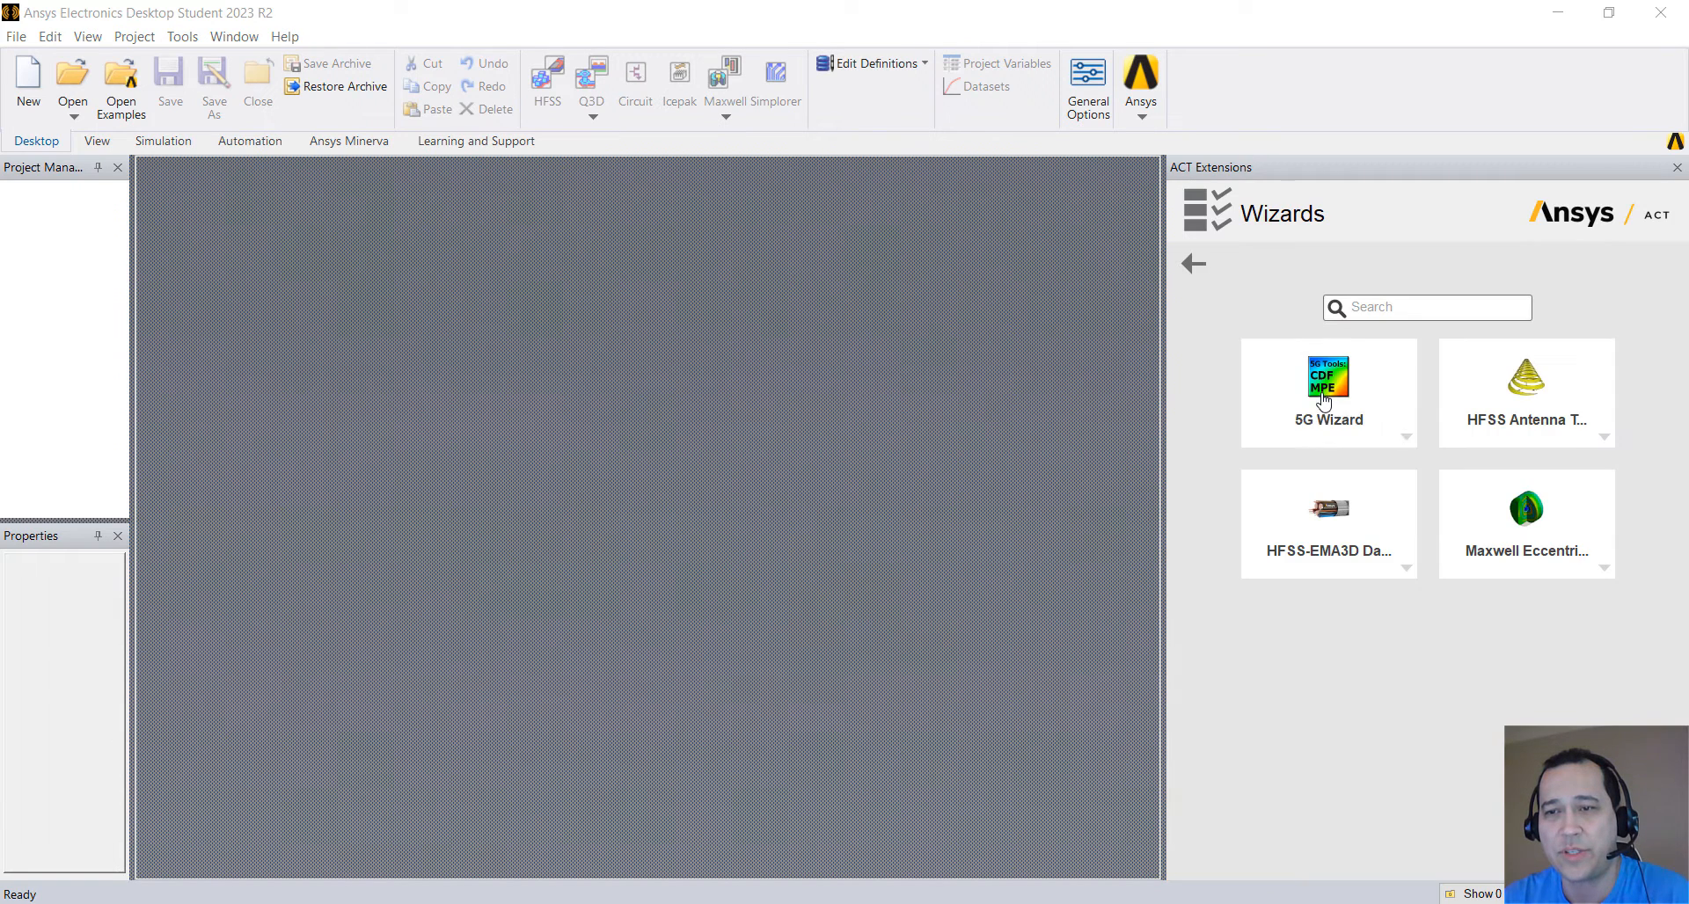
pyautogui.moveTo(1541, 431)
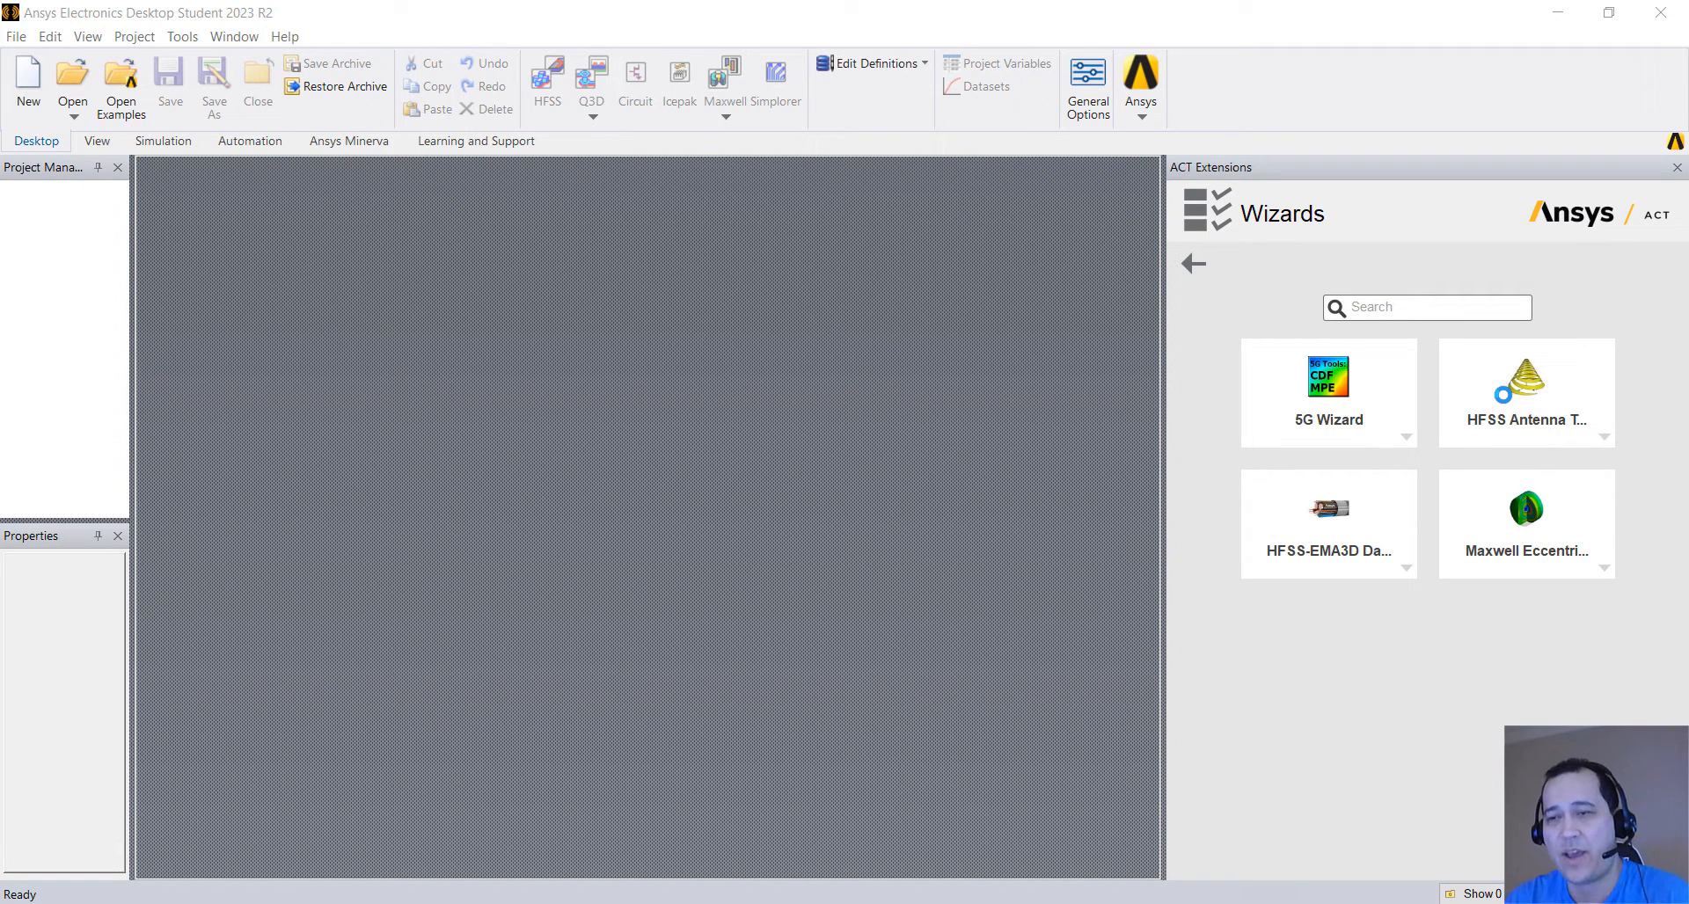
pyautogui.click(1526, 392)
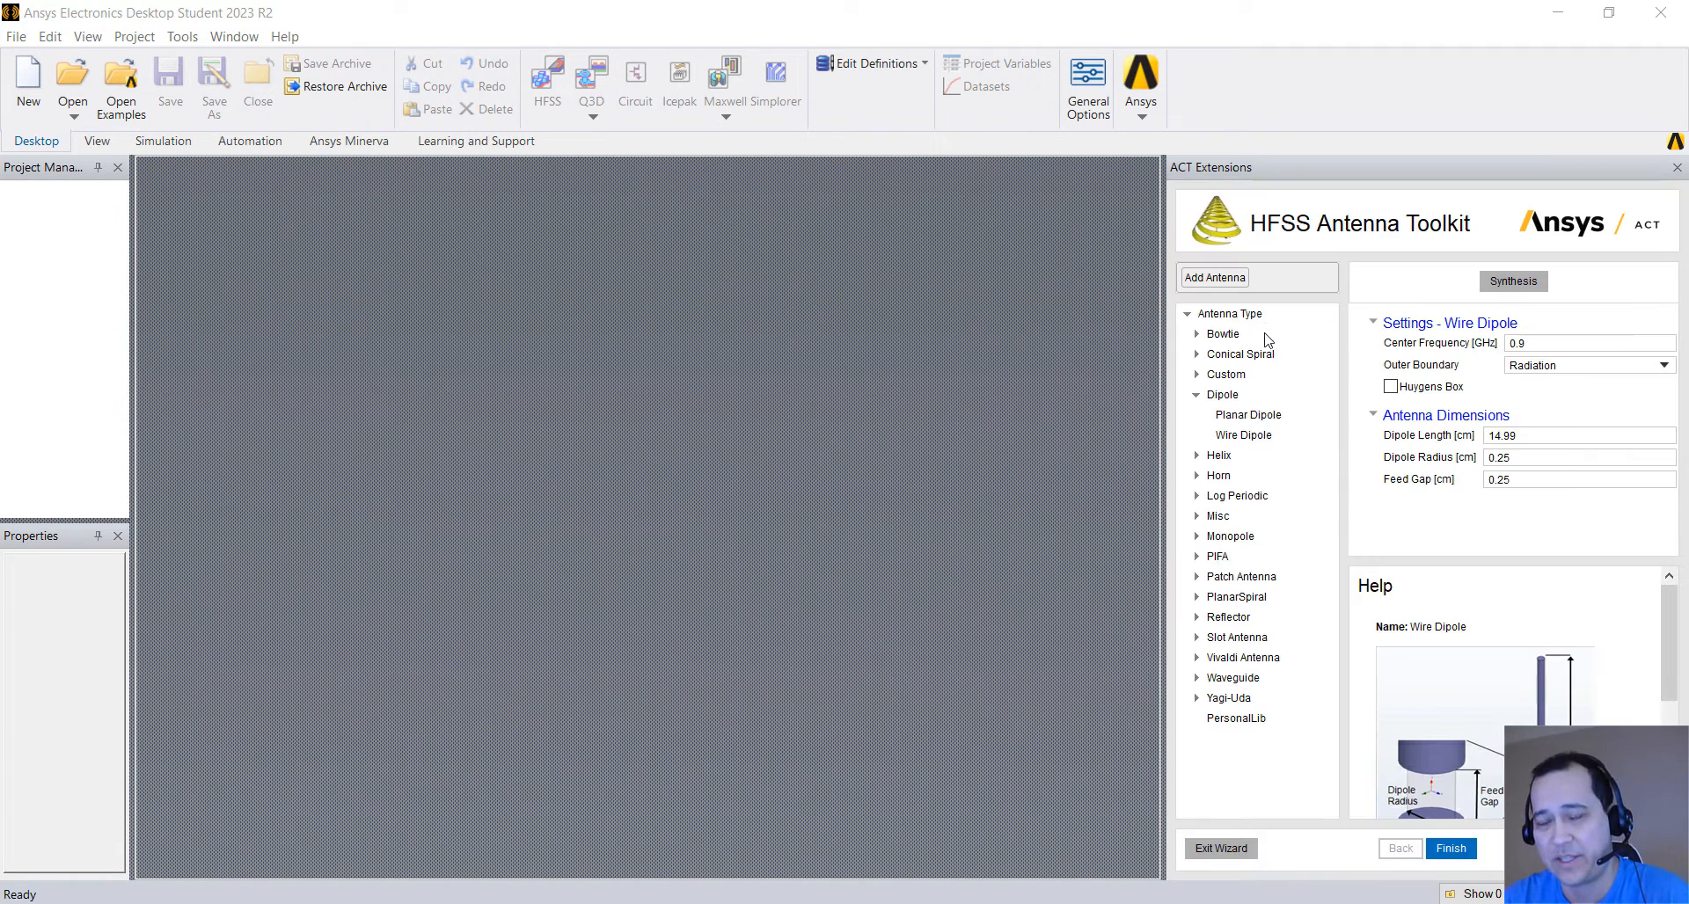
pyautogui.moveTo(1190, 552)
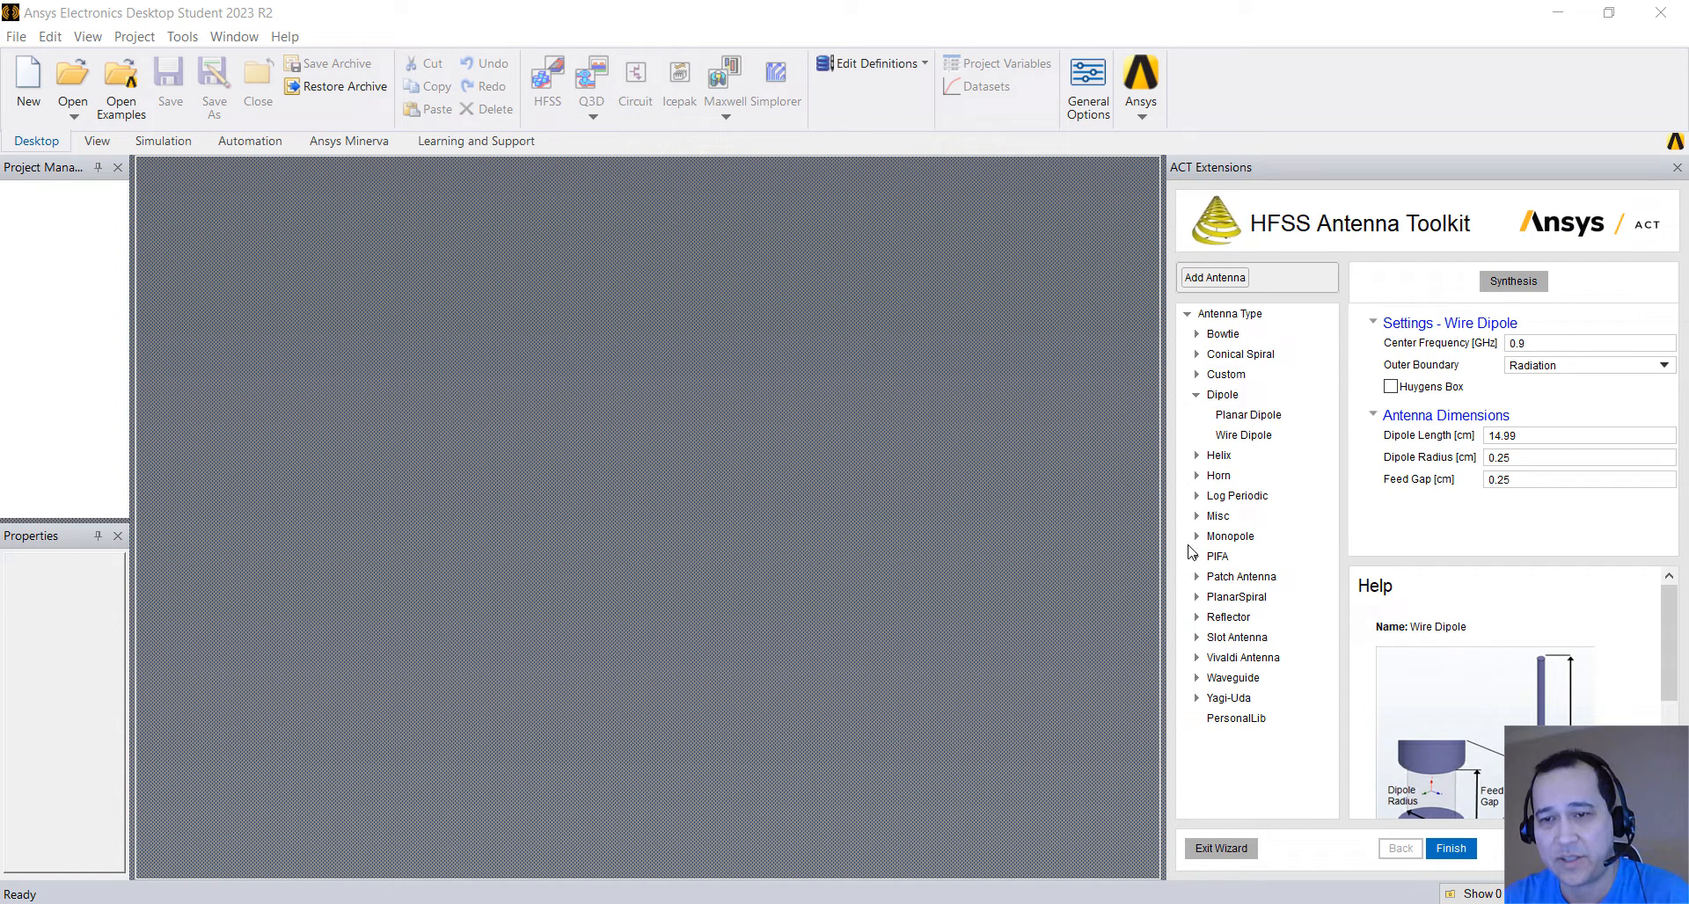
pyautogui.click(1196, 556)
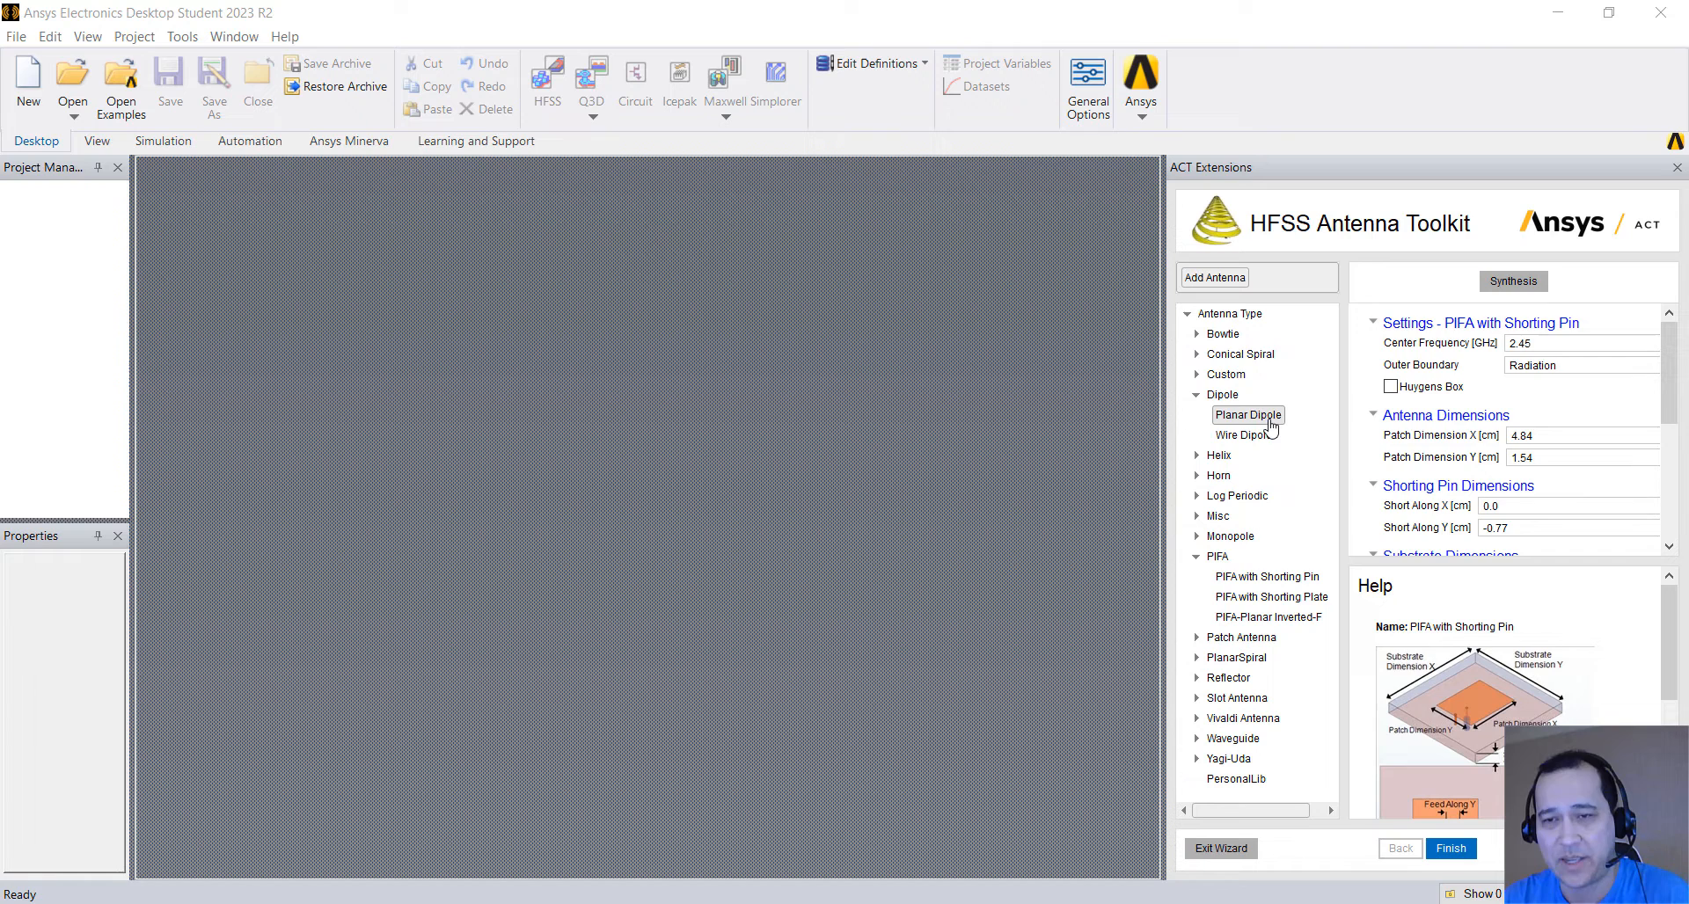
# Step: Synthesize a Planar Dipole at 8 GHz (length 1.37 cm, width 0.03 cm) and finish
pyautogui.click(1248, 416)
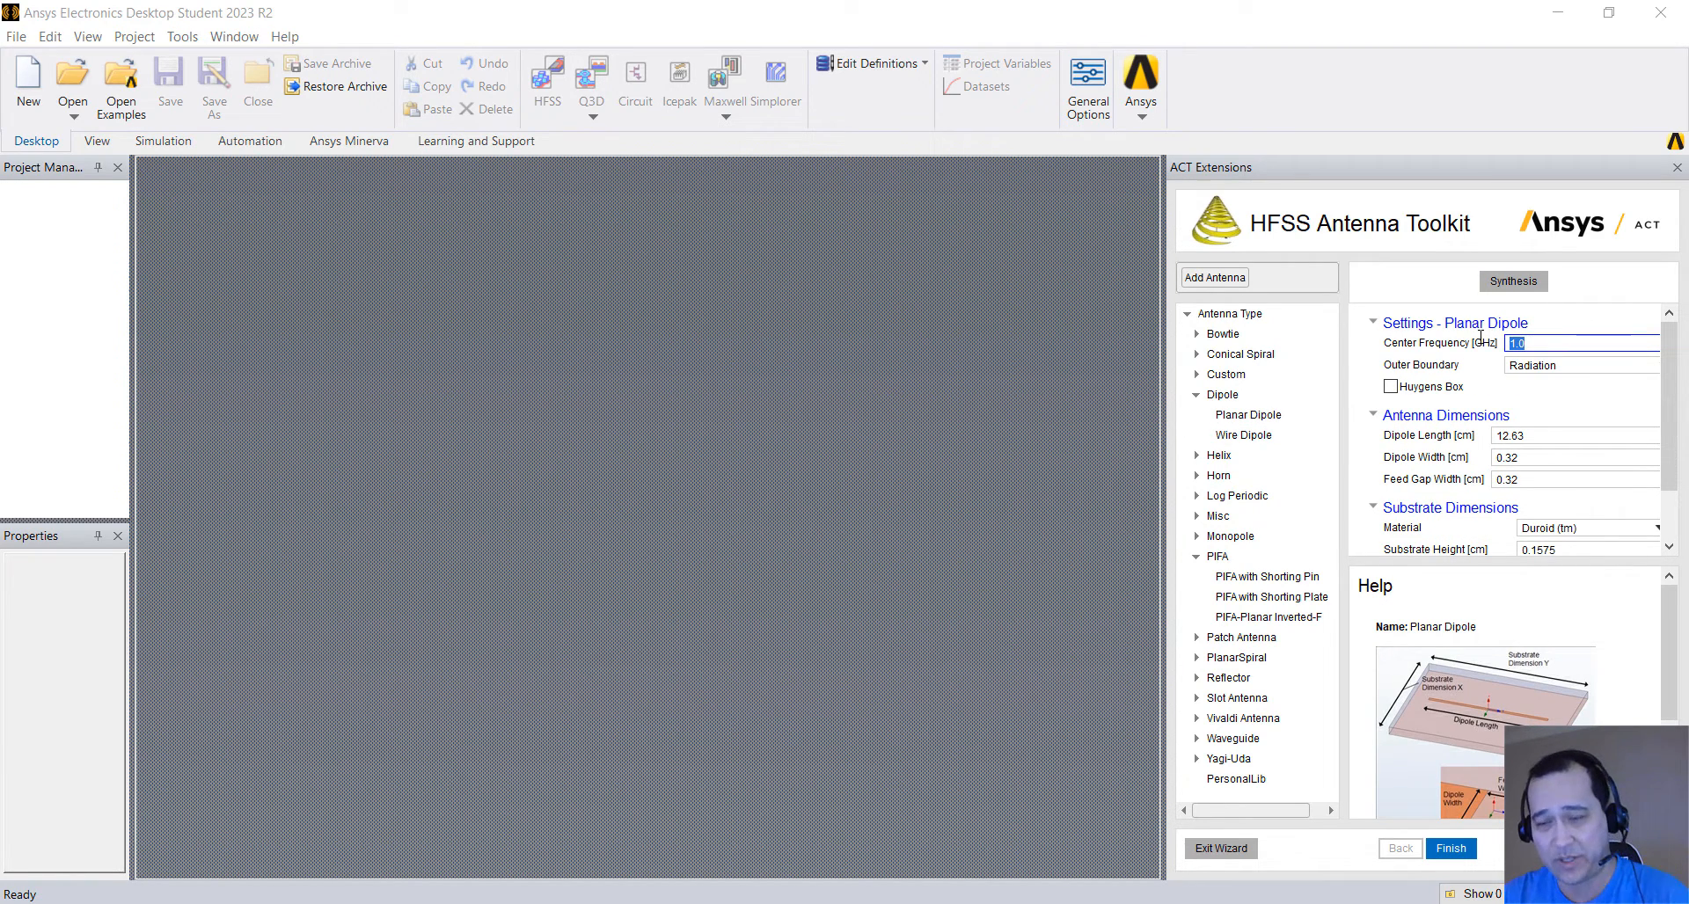
pyautogui.moveTo(1461, 350)
pyautogui.write('8')
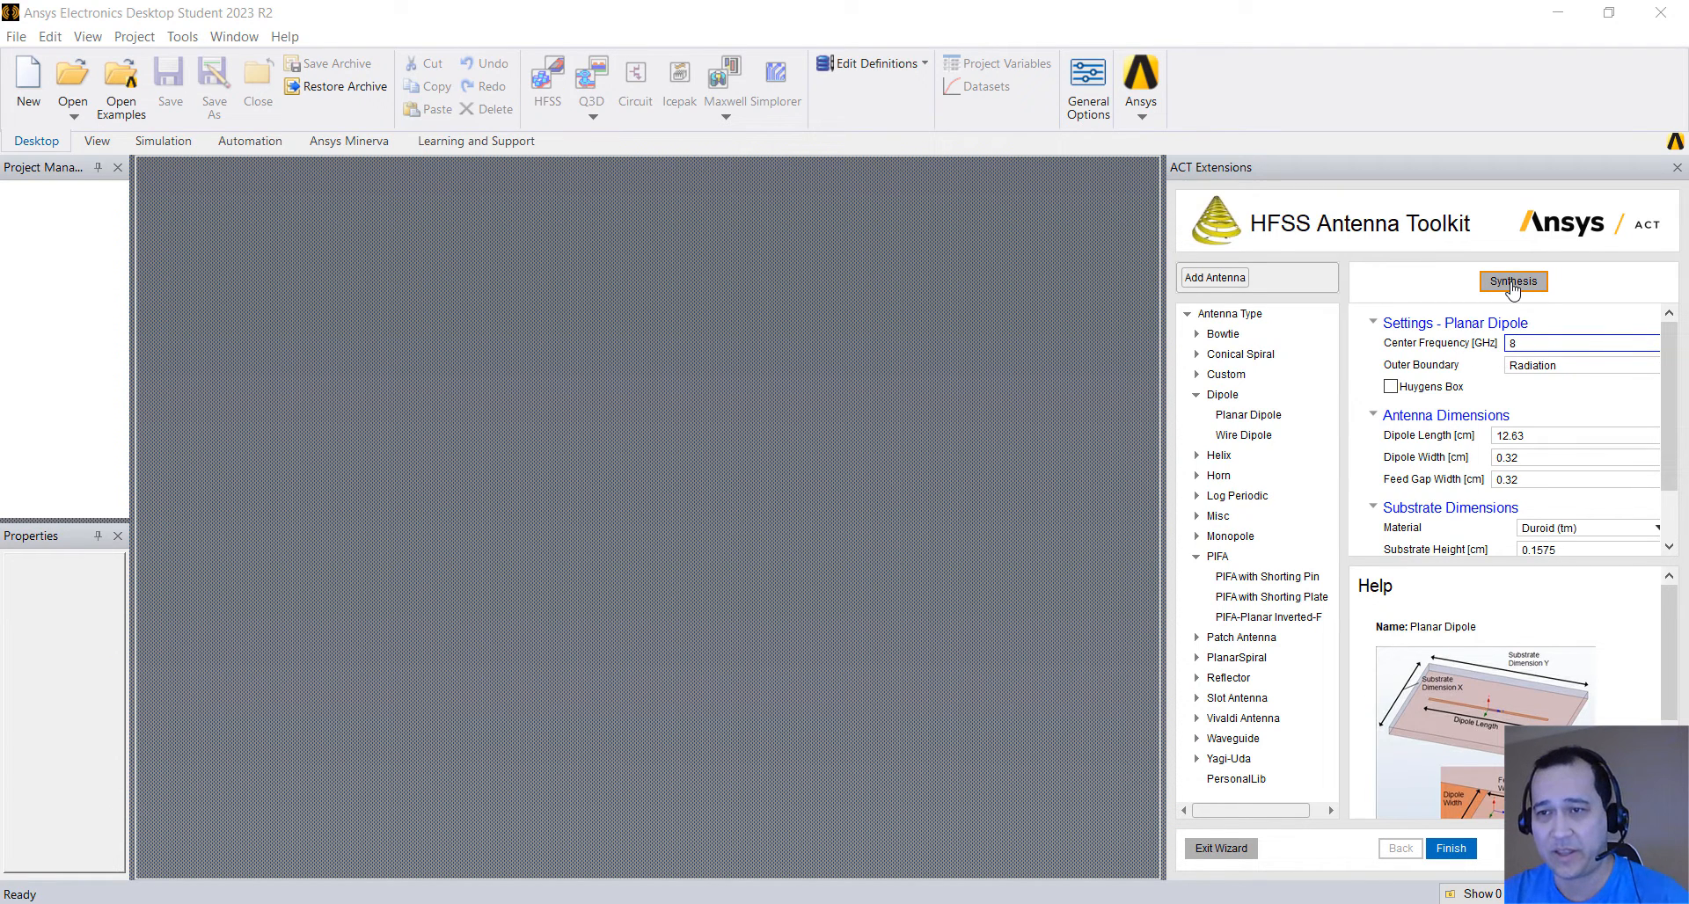
pyautogui.click(1513, 281)
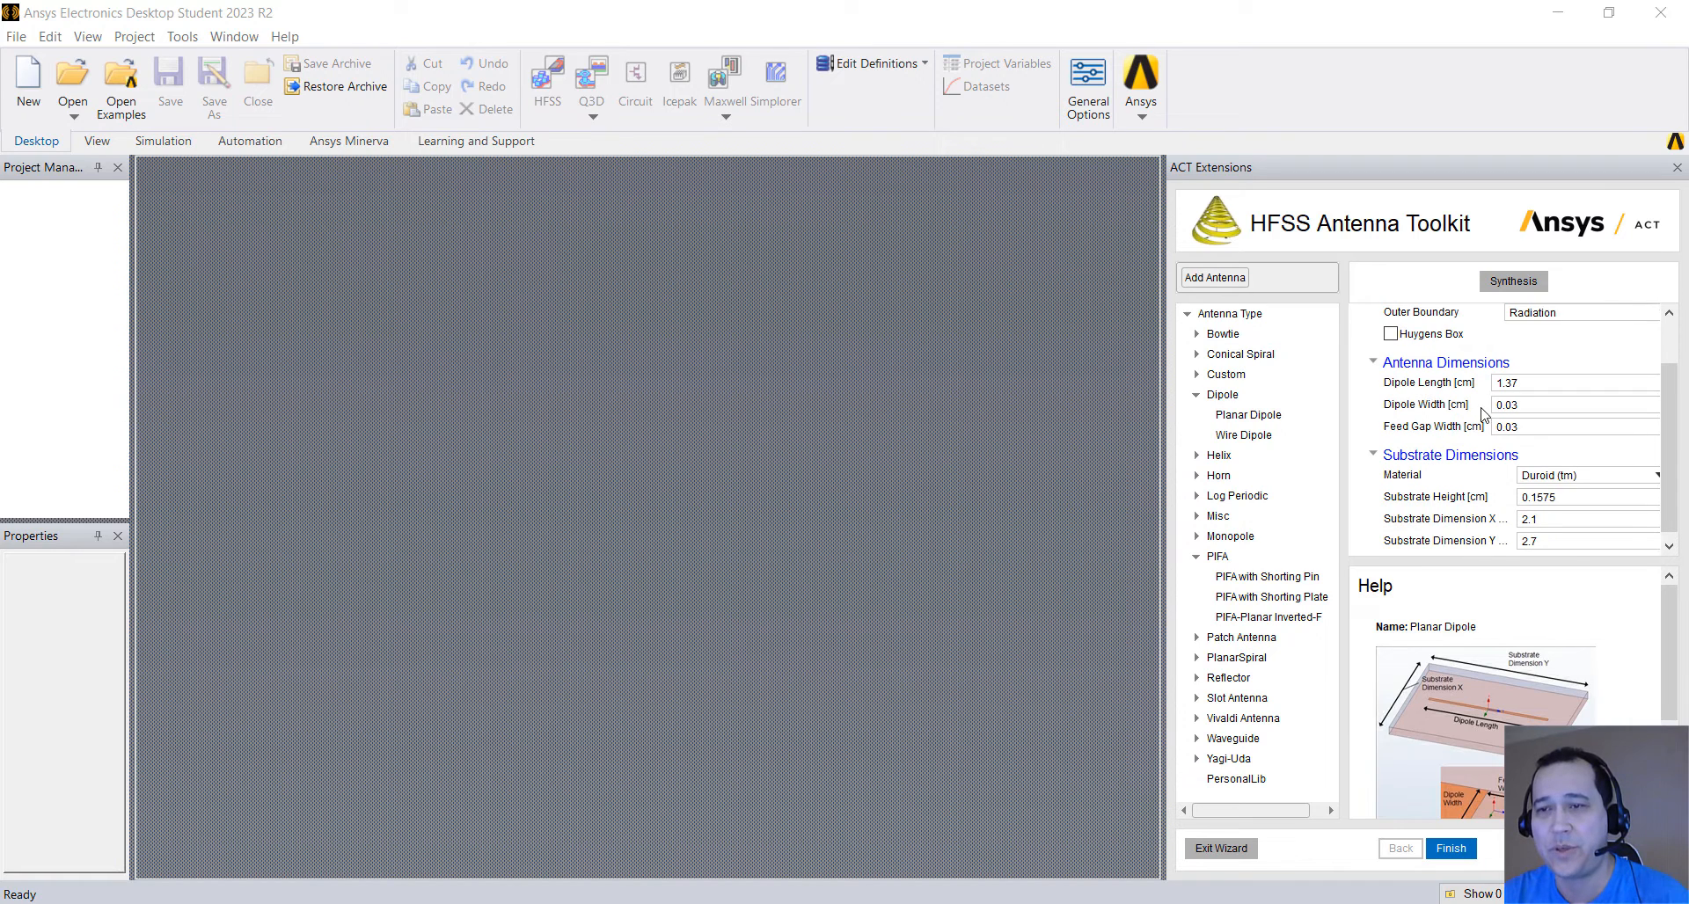
pyautogui.scroll(-3)
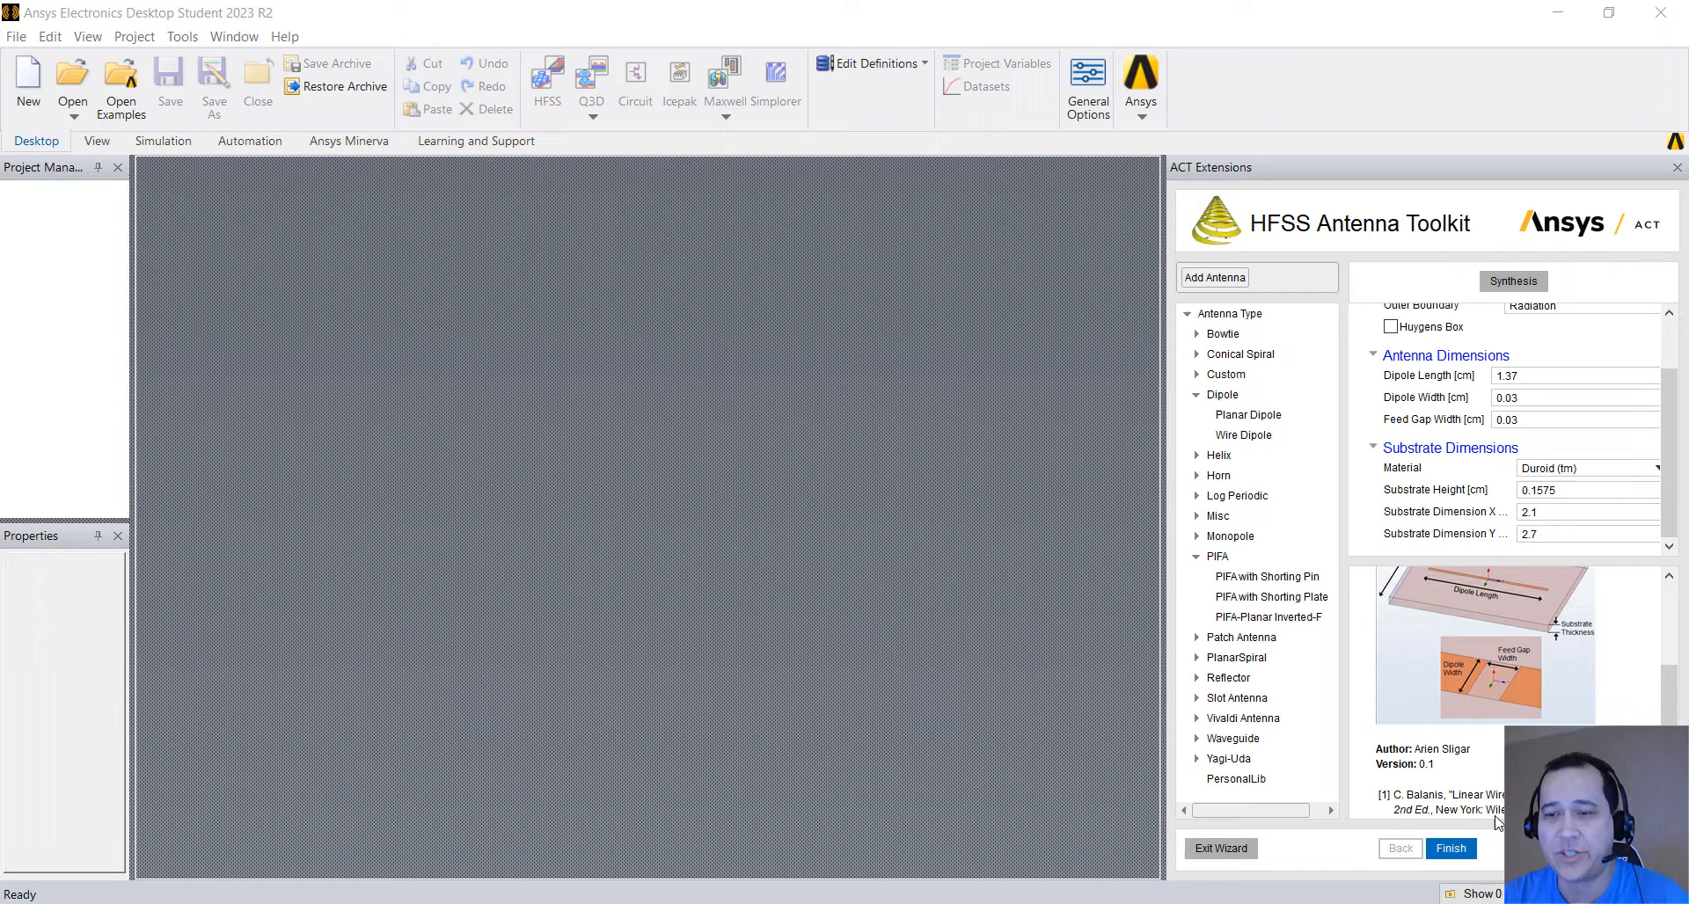
pyautogui.moveTo(1464, 814)
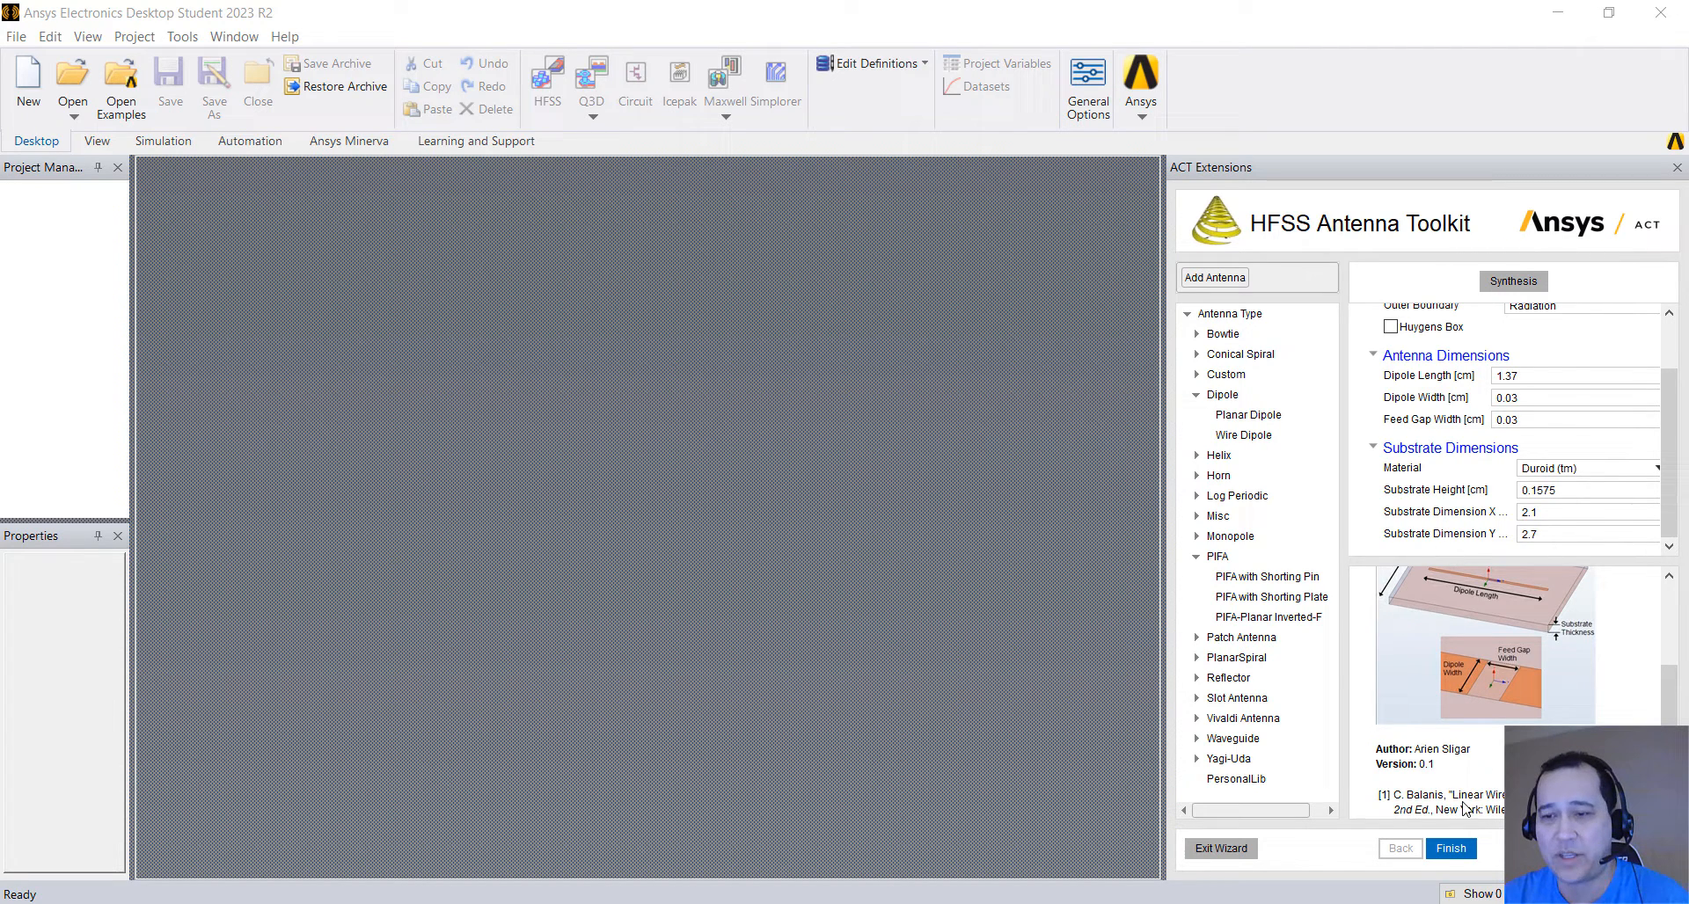
pyautogui.click(1450, 848)
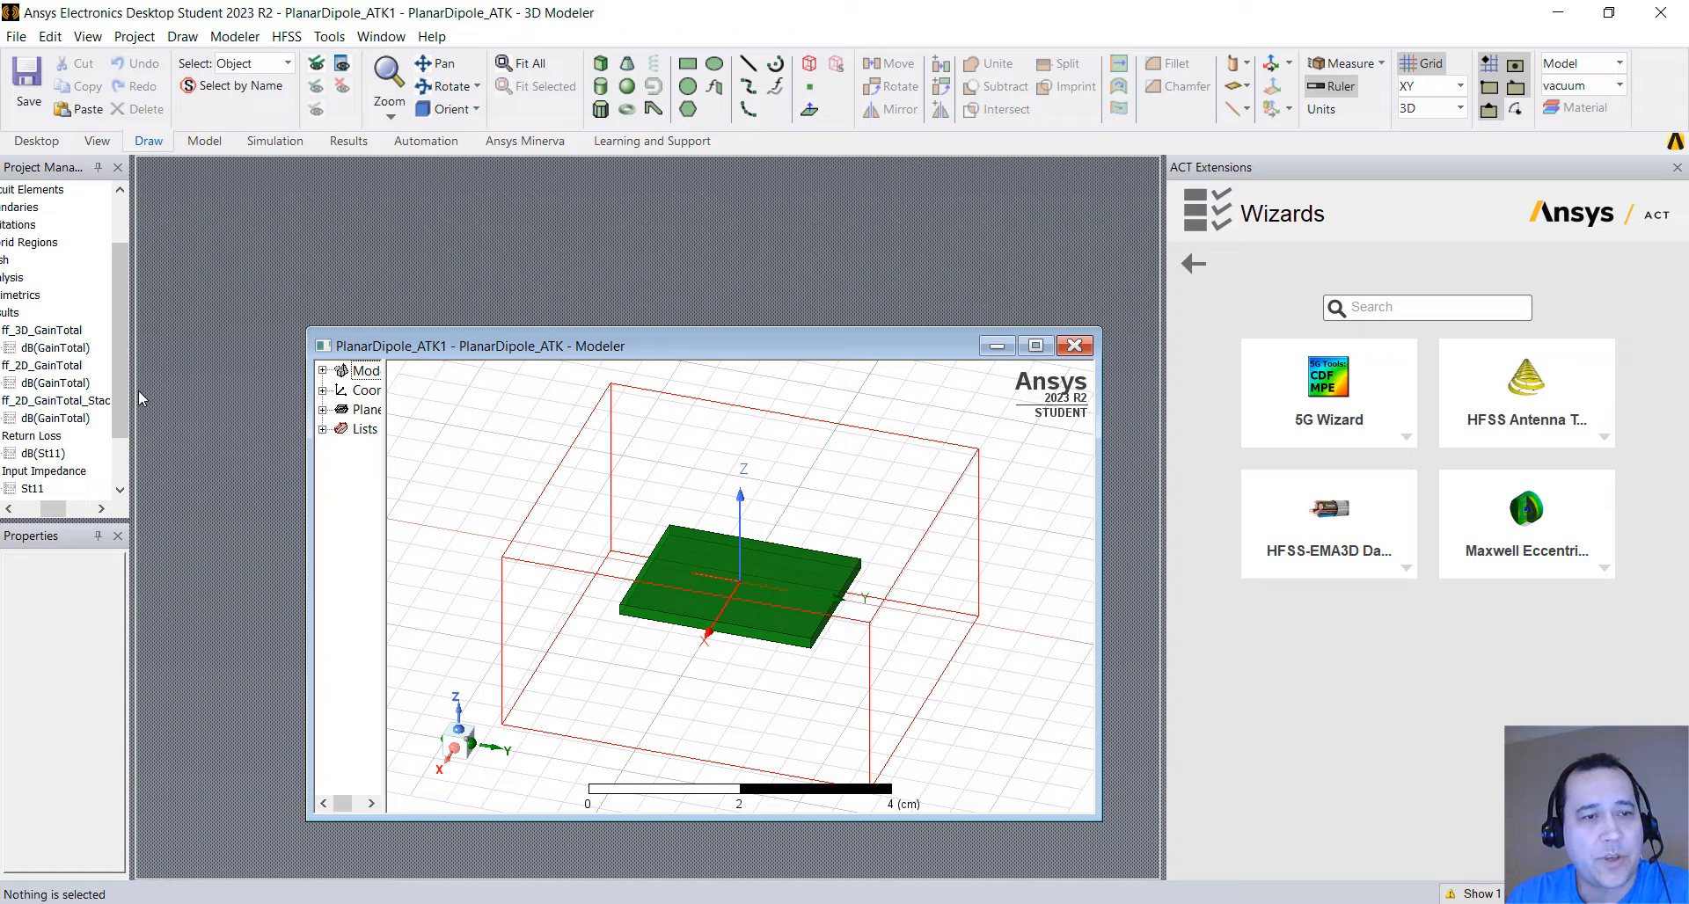
pyautogui.moveTo(129, 388)
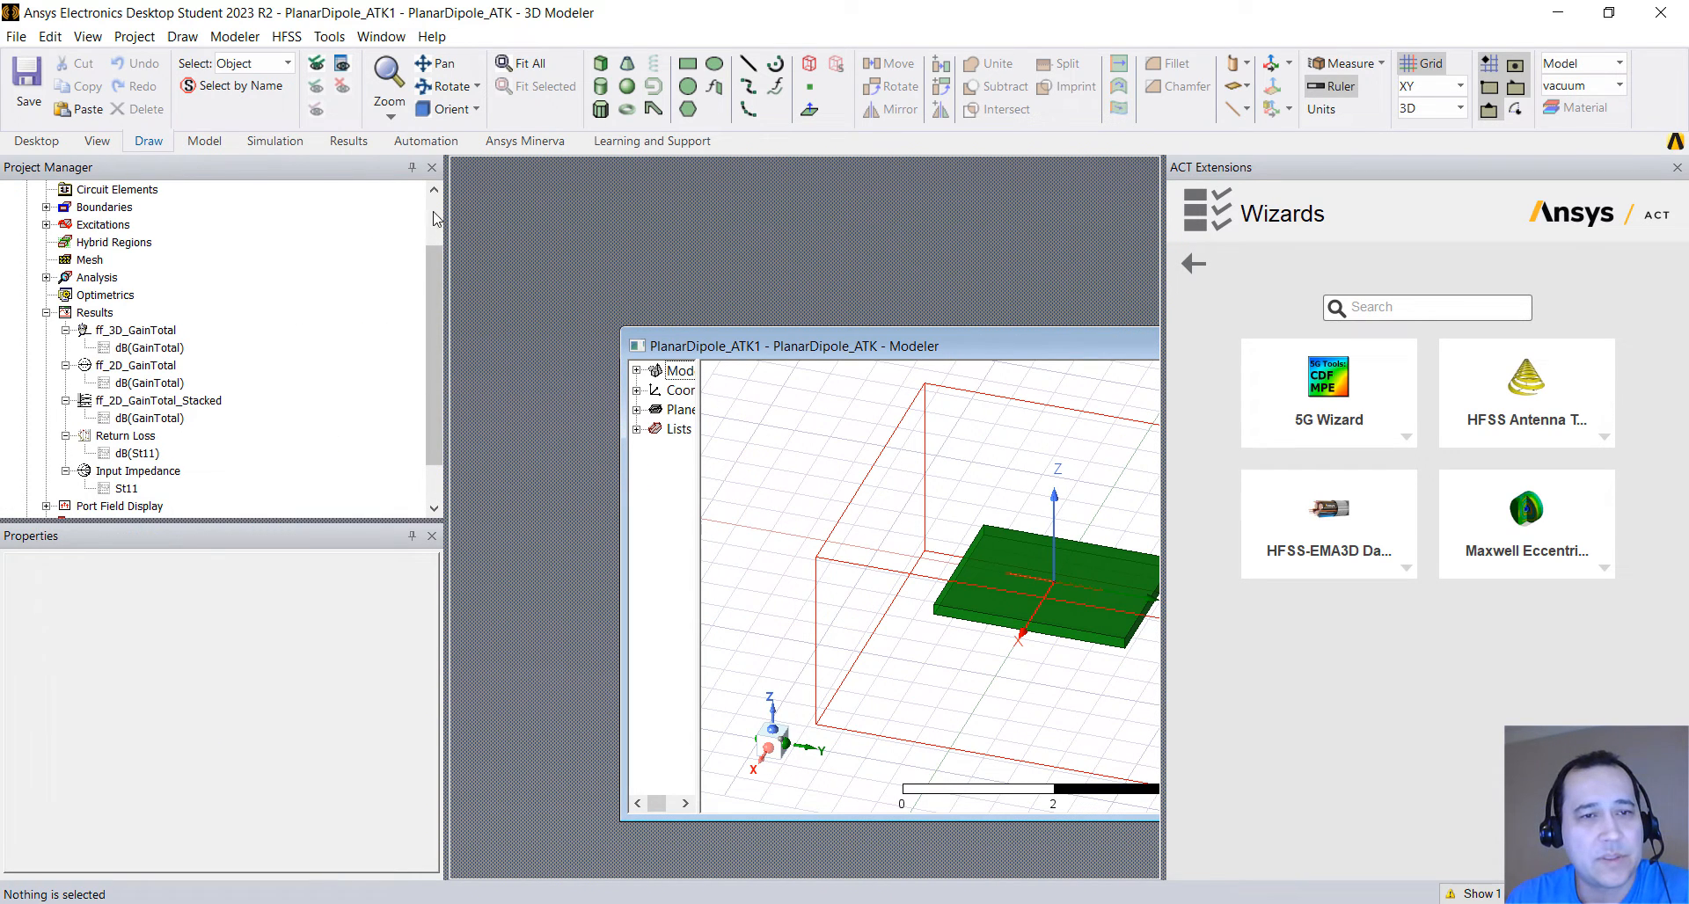
# Step: Change the PlanarDipole_ATK dipole_length variable from 1.37 cm to 1 cm
pyautogui.click(106, 207)
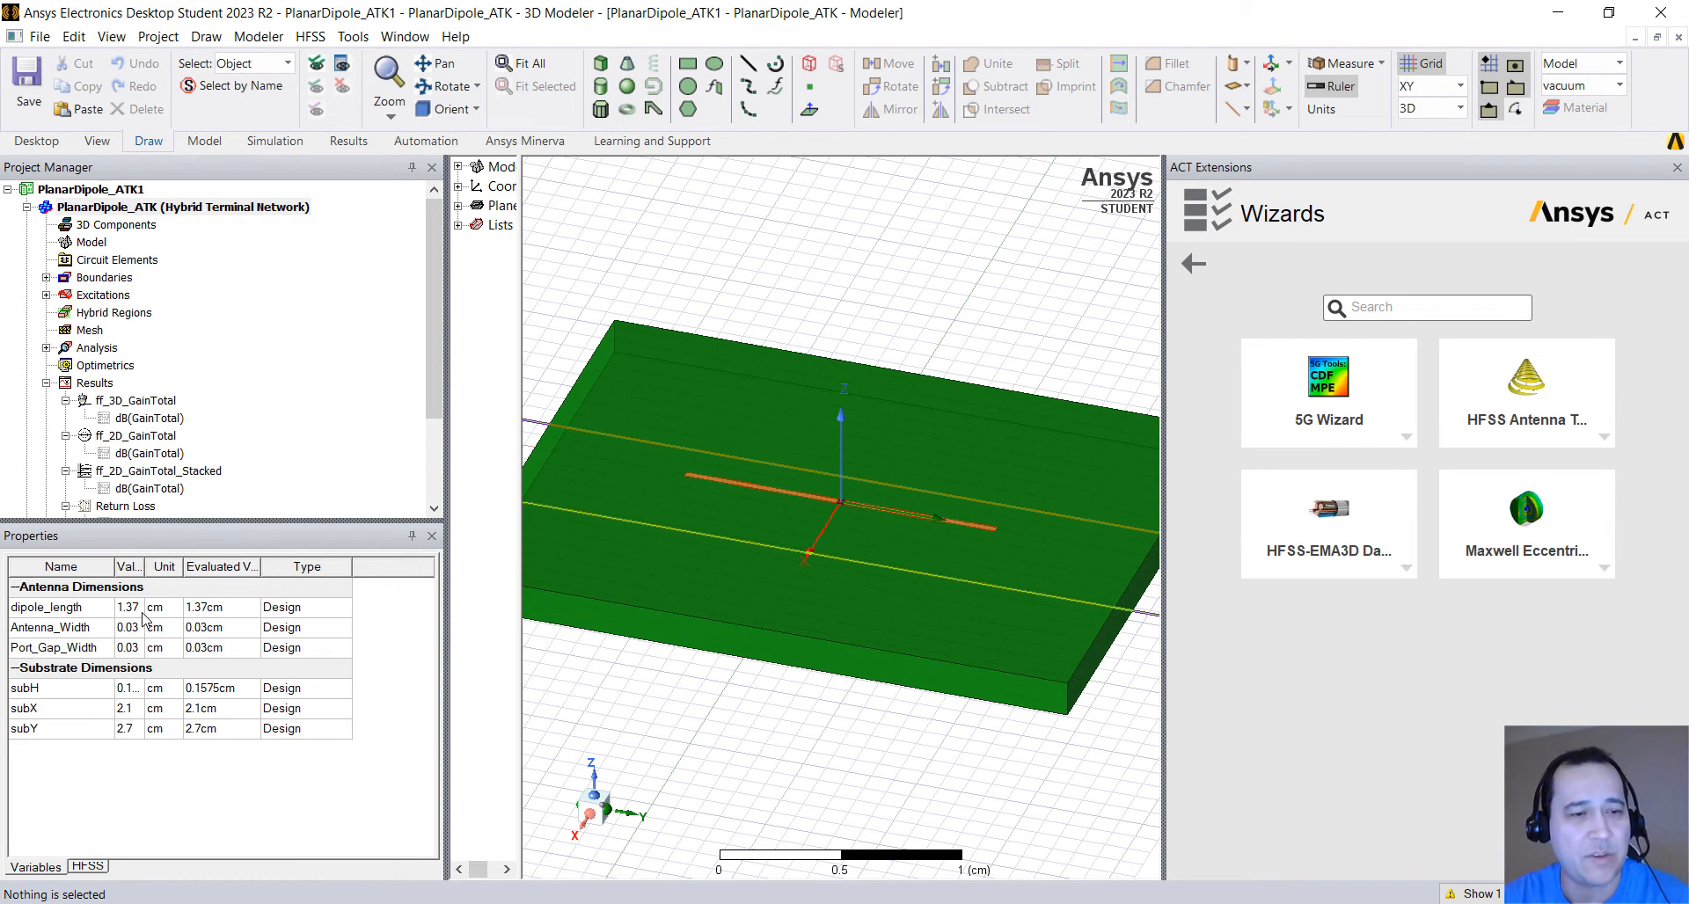
pyautogui.write('1')
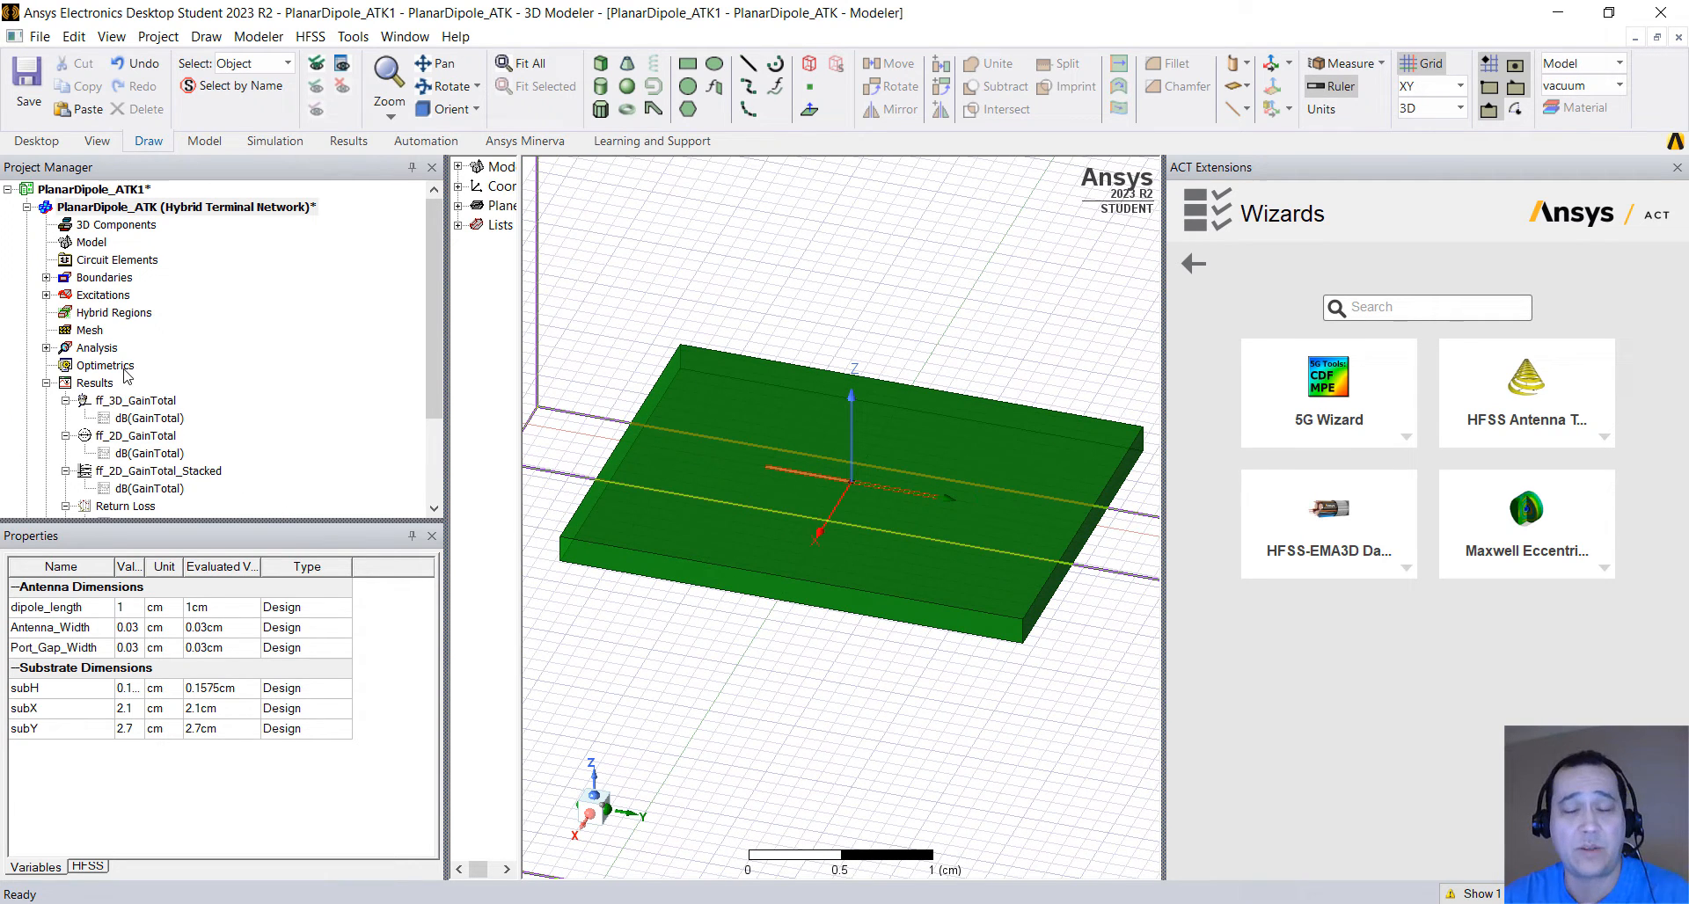
# Step: Add a parametric sweep of dipole_length from 0.5 to 1.5 cm in 0.5 cm steps
pyautogui.rightClick(104, 365)
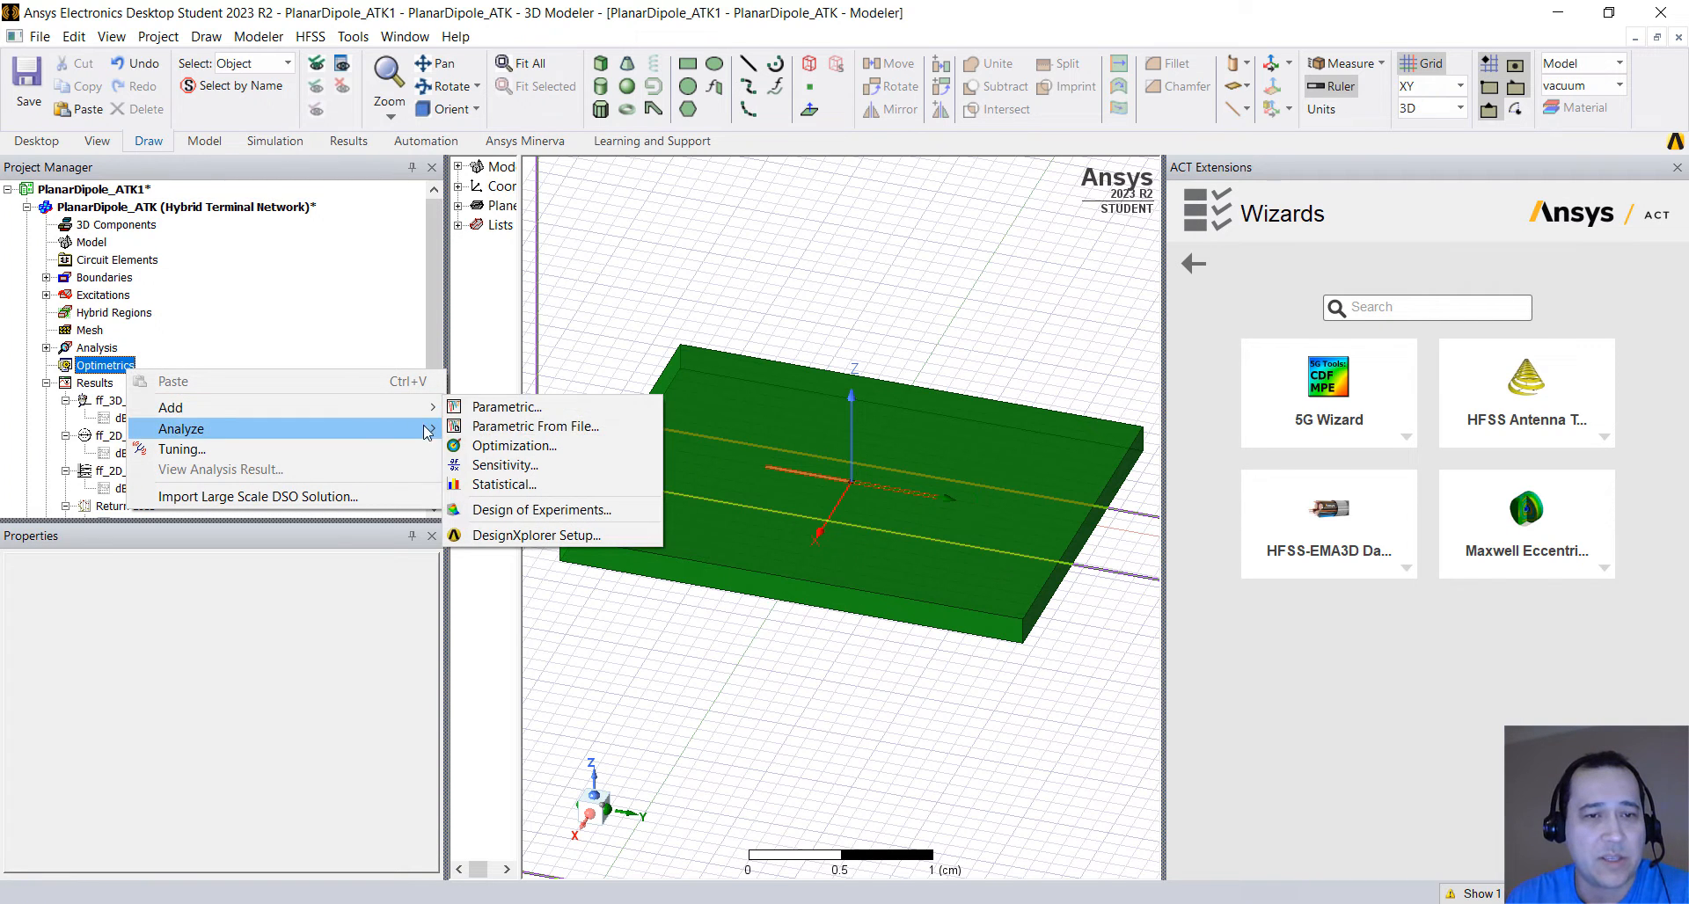
pyautogui.click(507, 406)
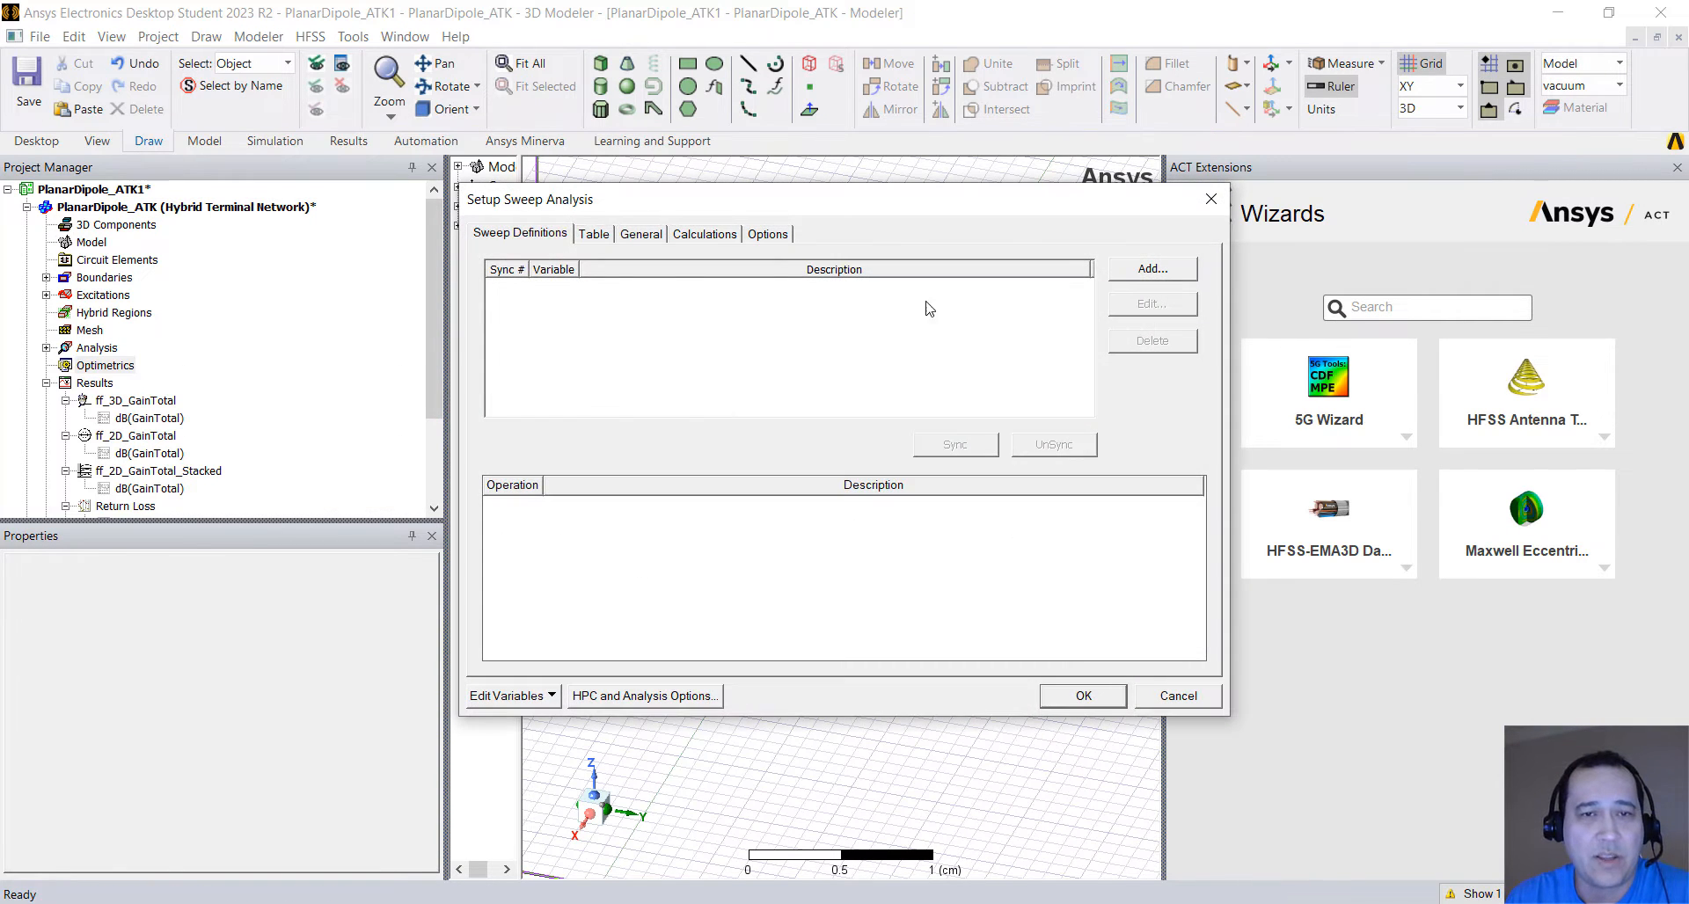
pyautogui.click(1153, 268)
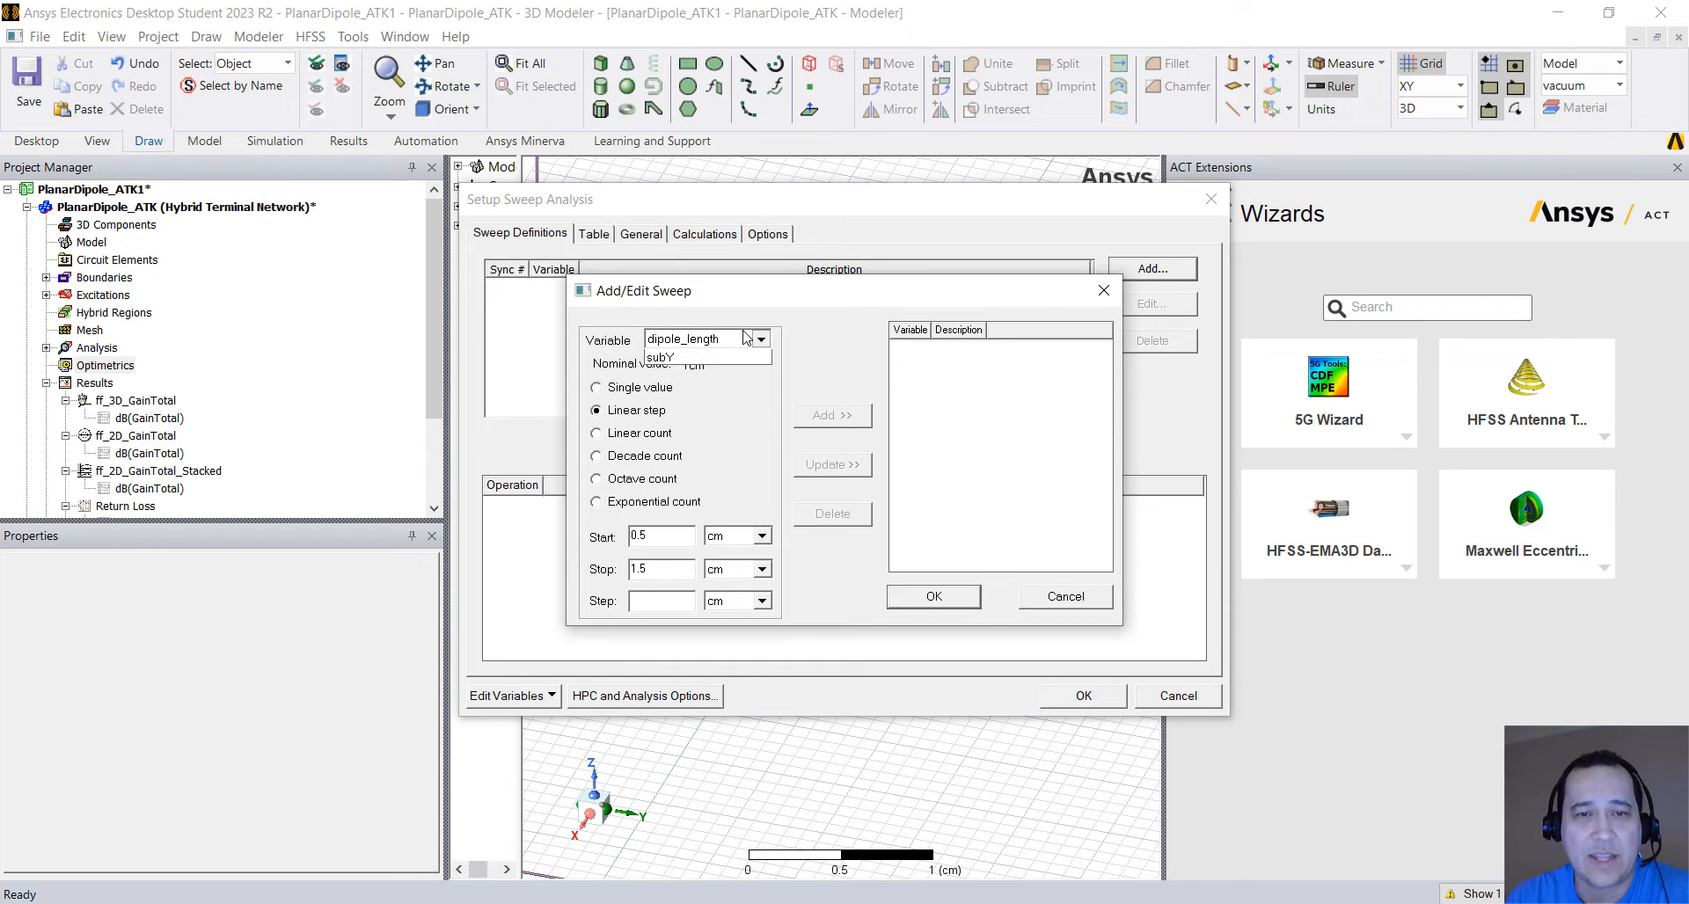
pyautogui.click(694, 338)
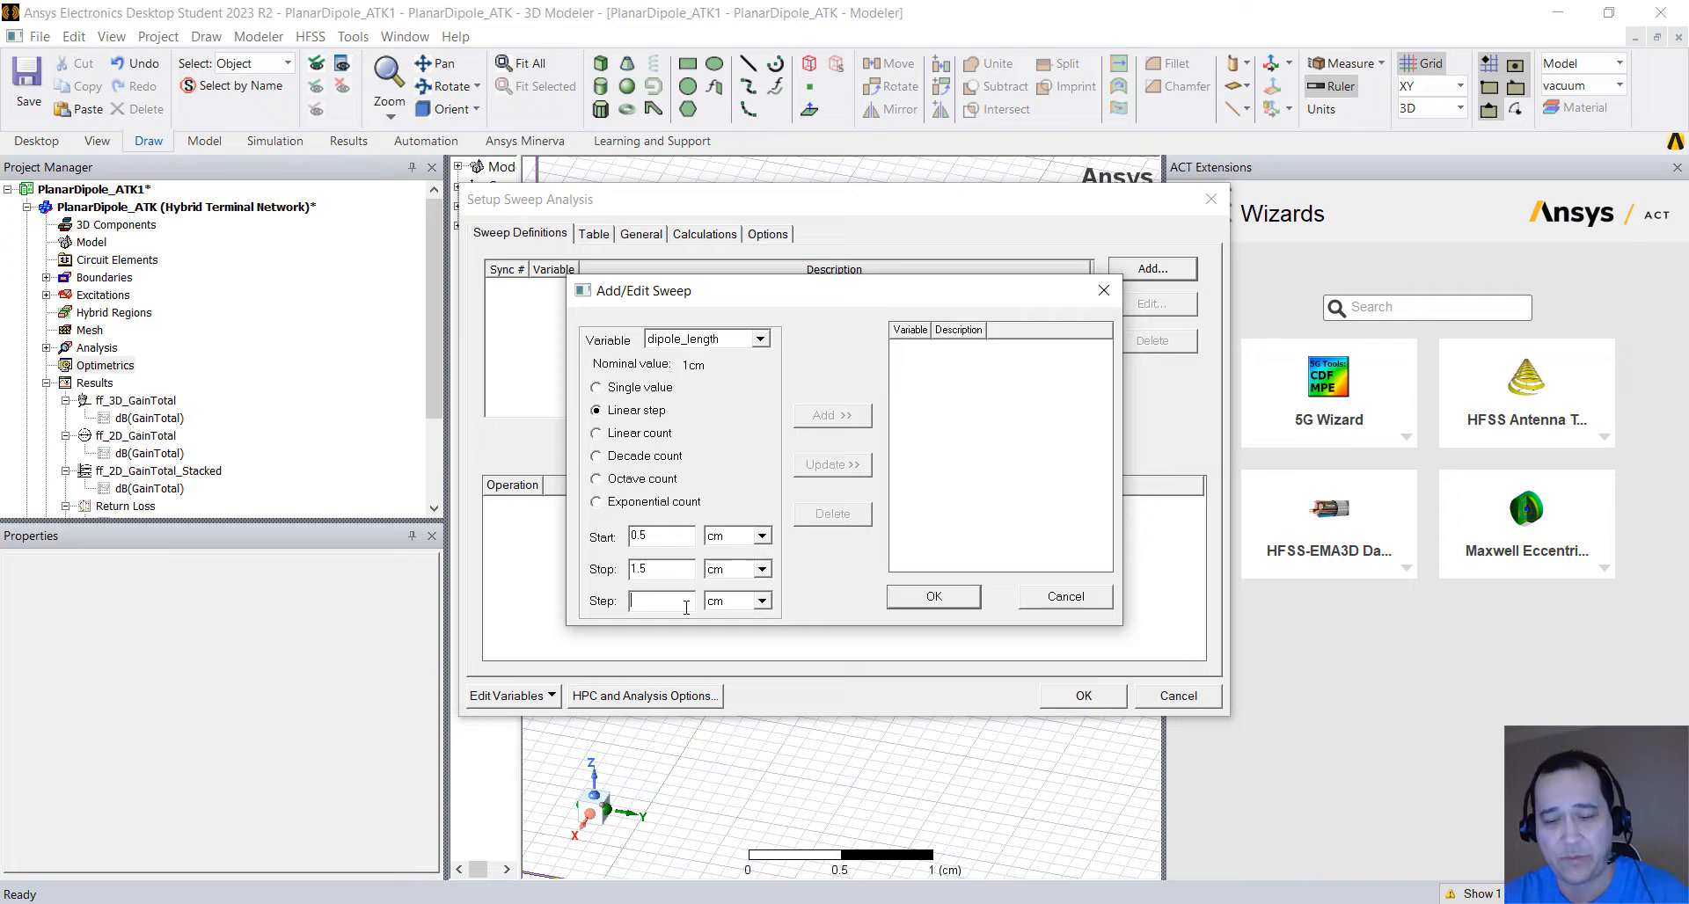
pyautogui.write('0.5')
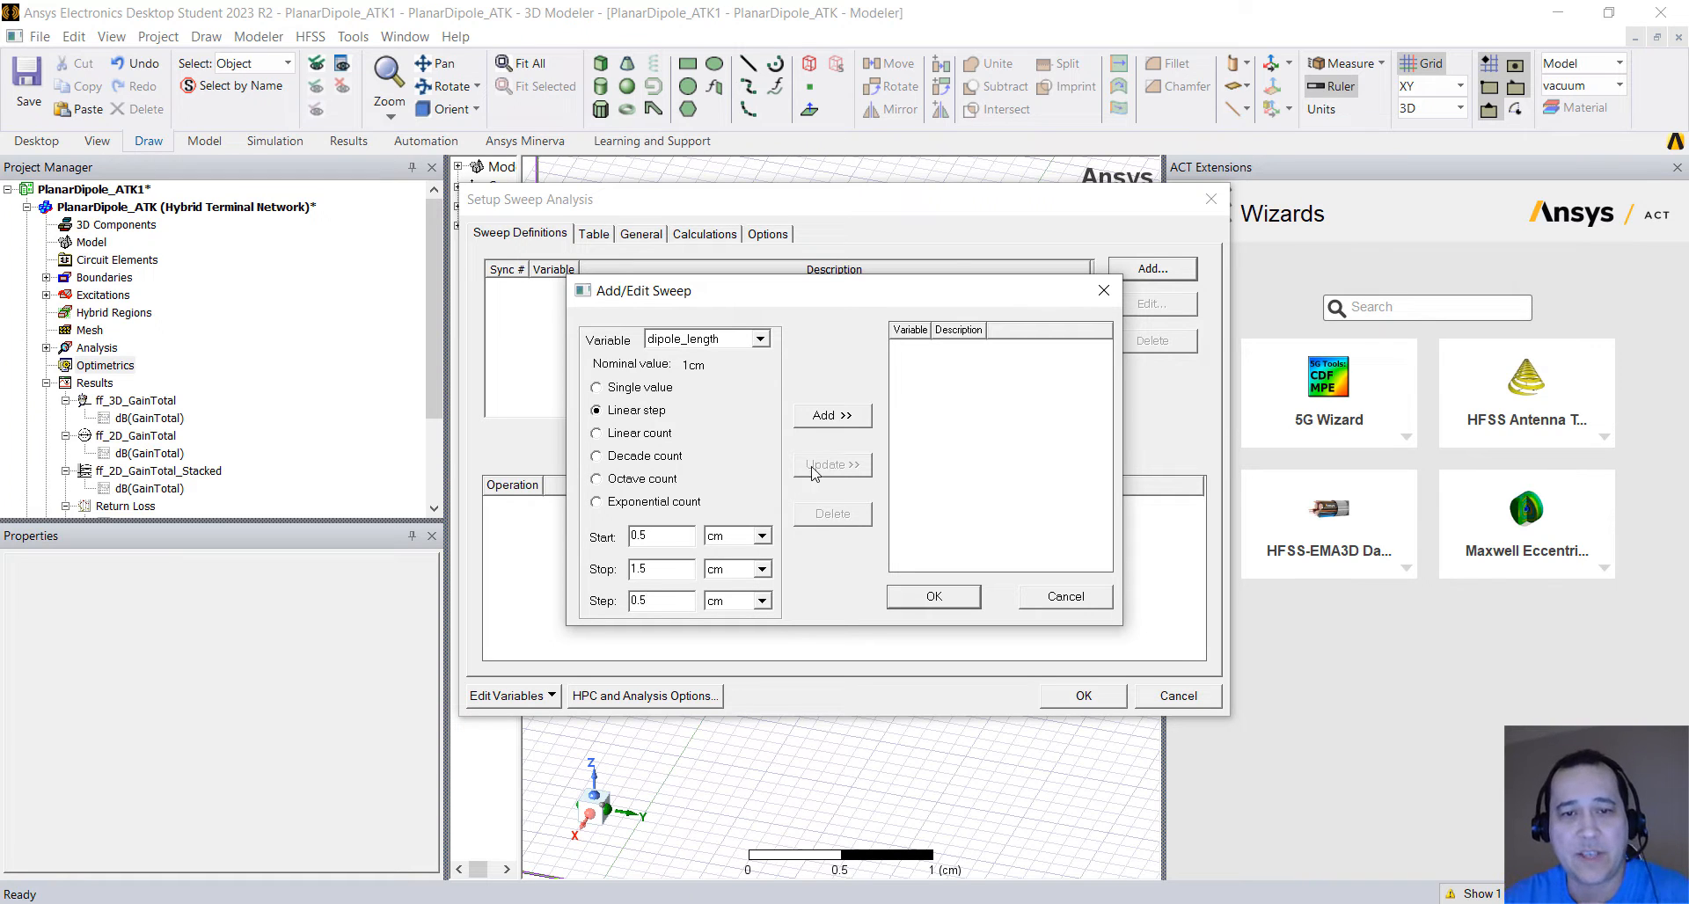
pyautogui.click(831, 416)
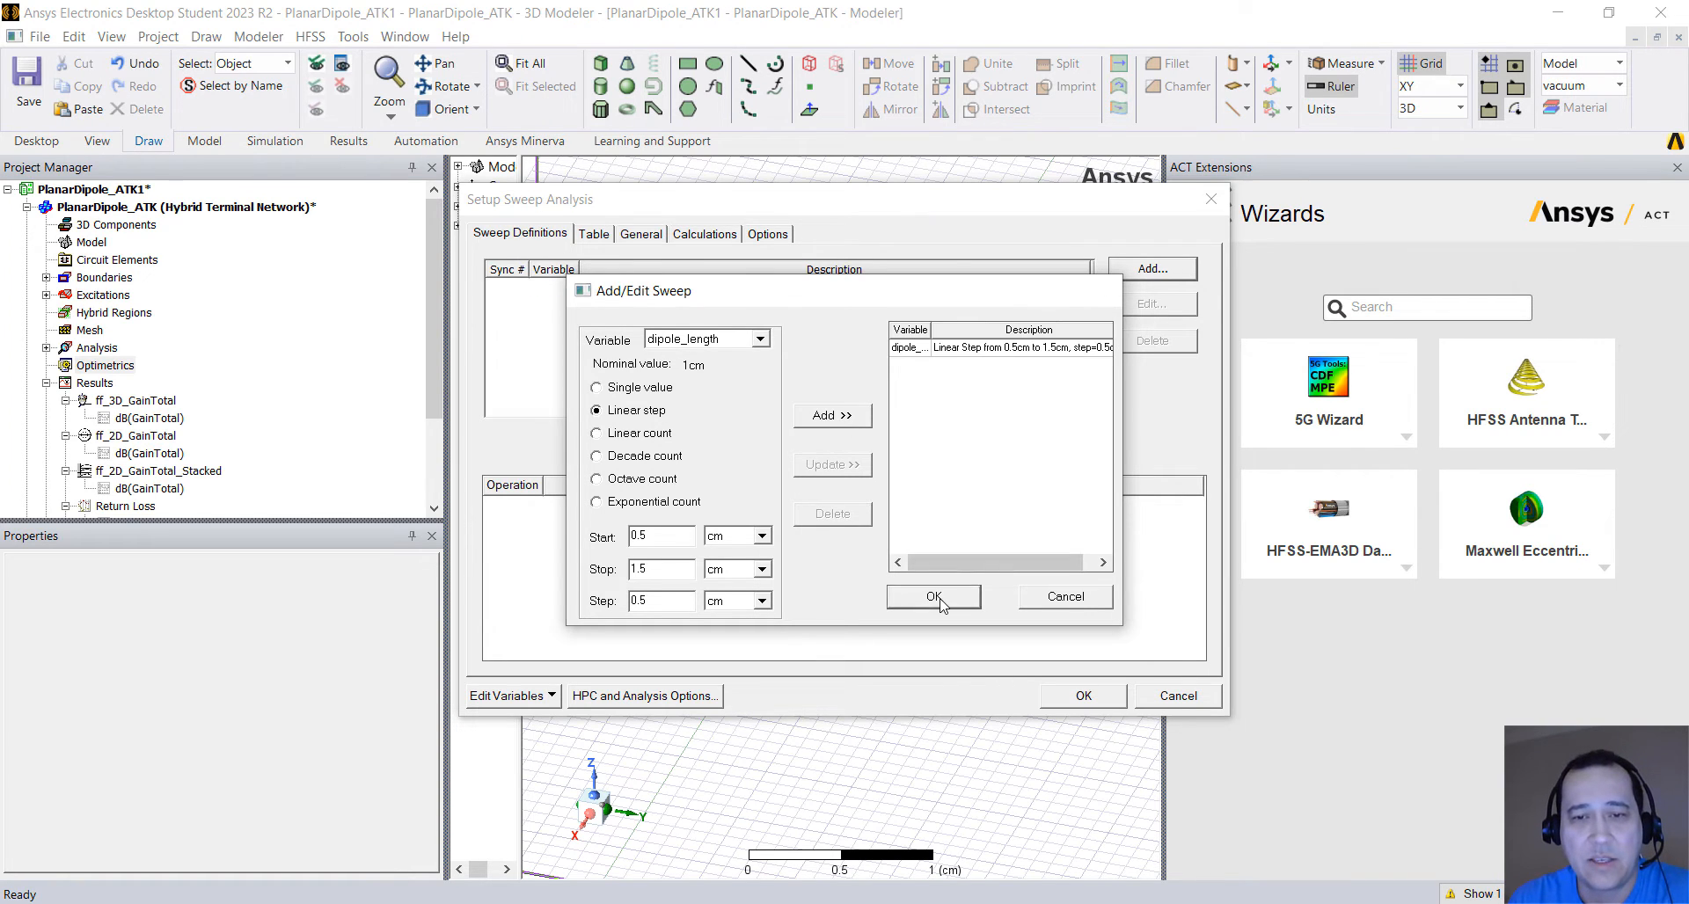
pyautogui.click(934, 597)
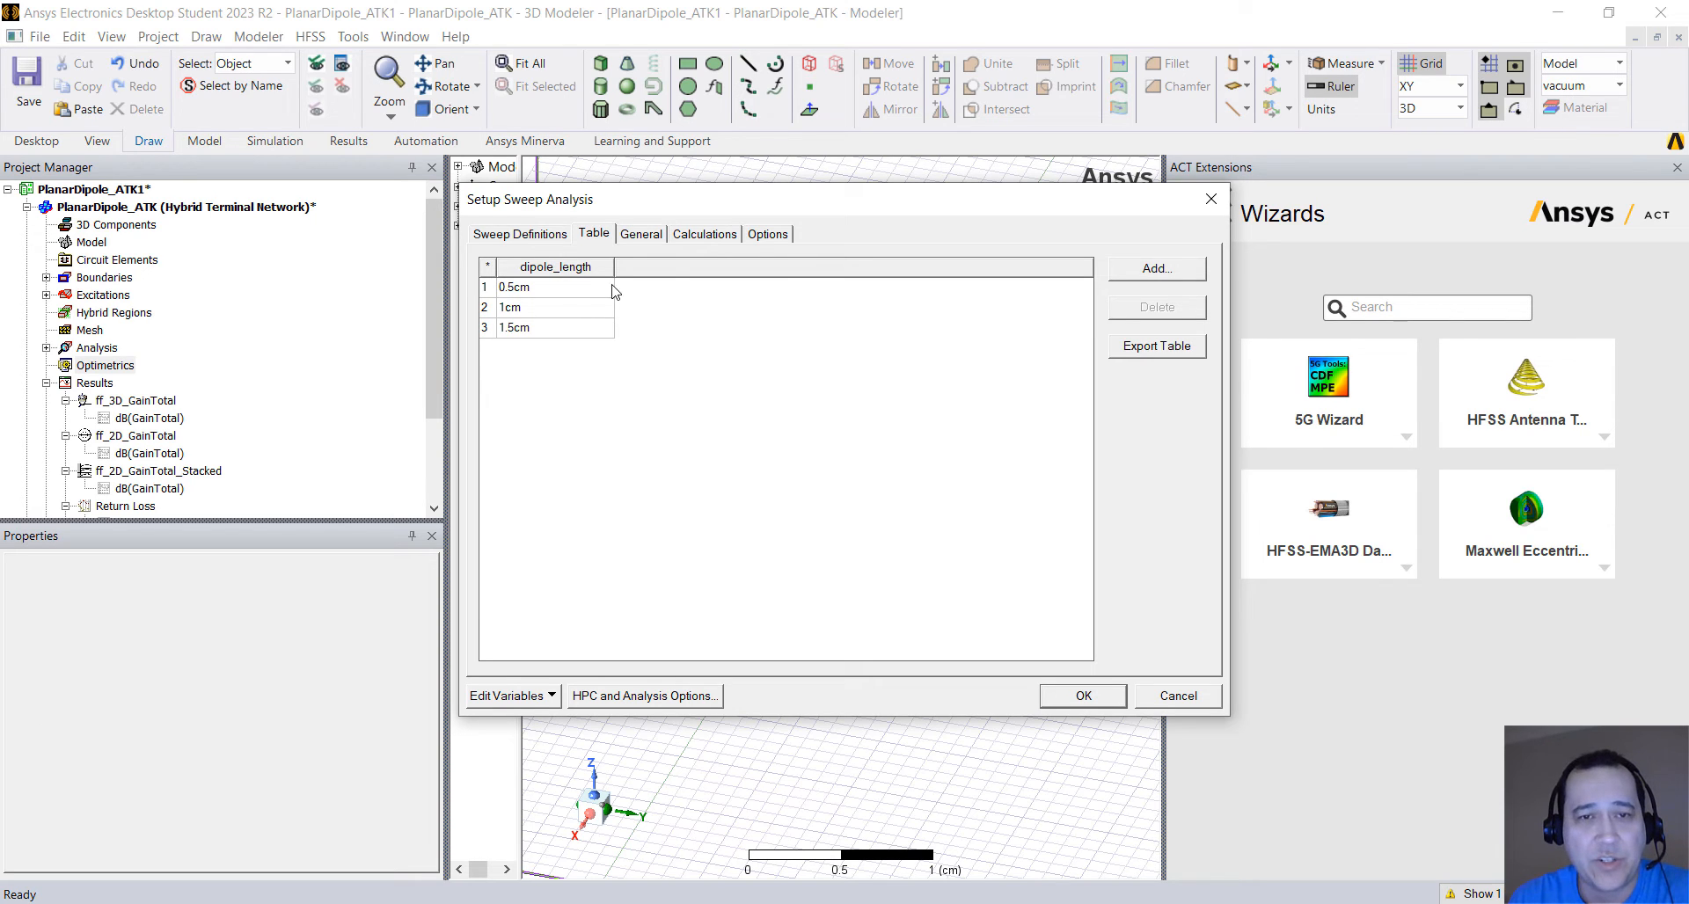
# Step: Enable Save Fields And Mesh in the sweep options and close the setup
pyautogui.click(767, 233)
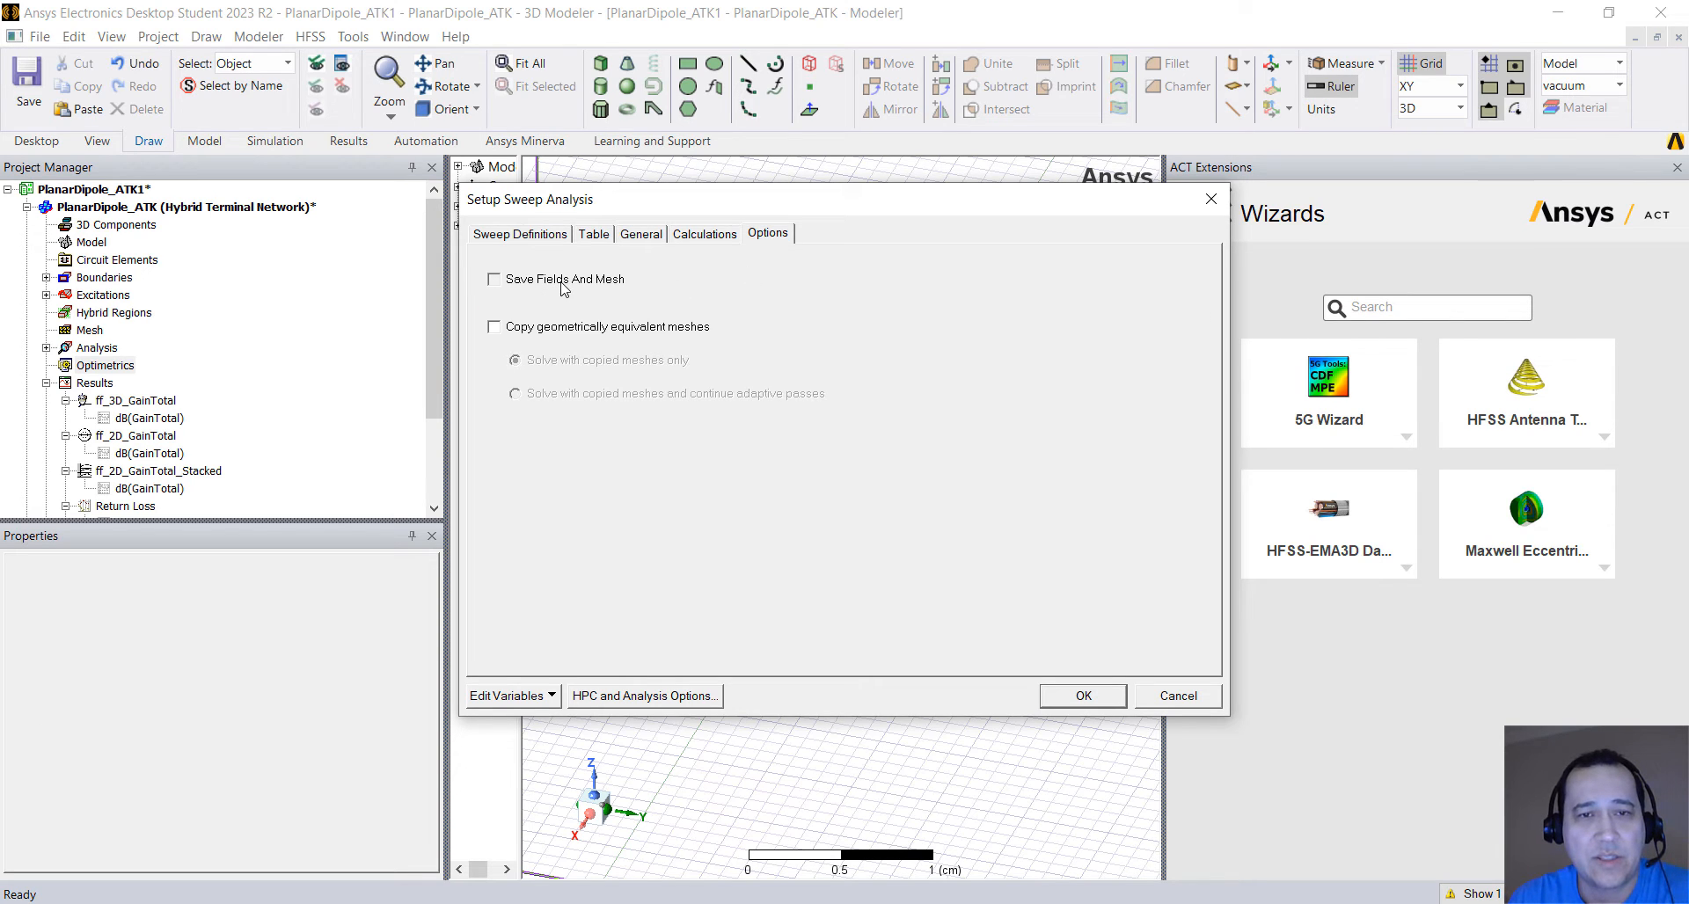
pyautogui.click(493, 279)
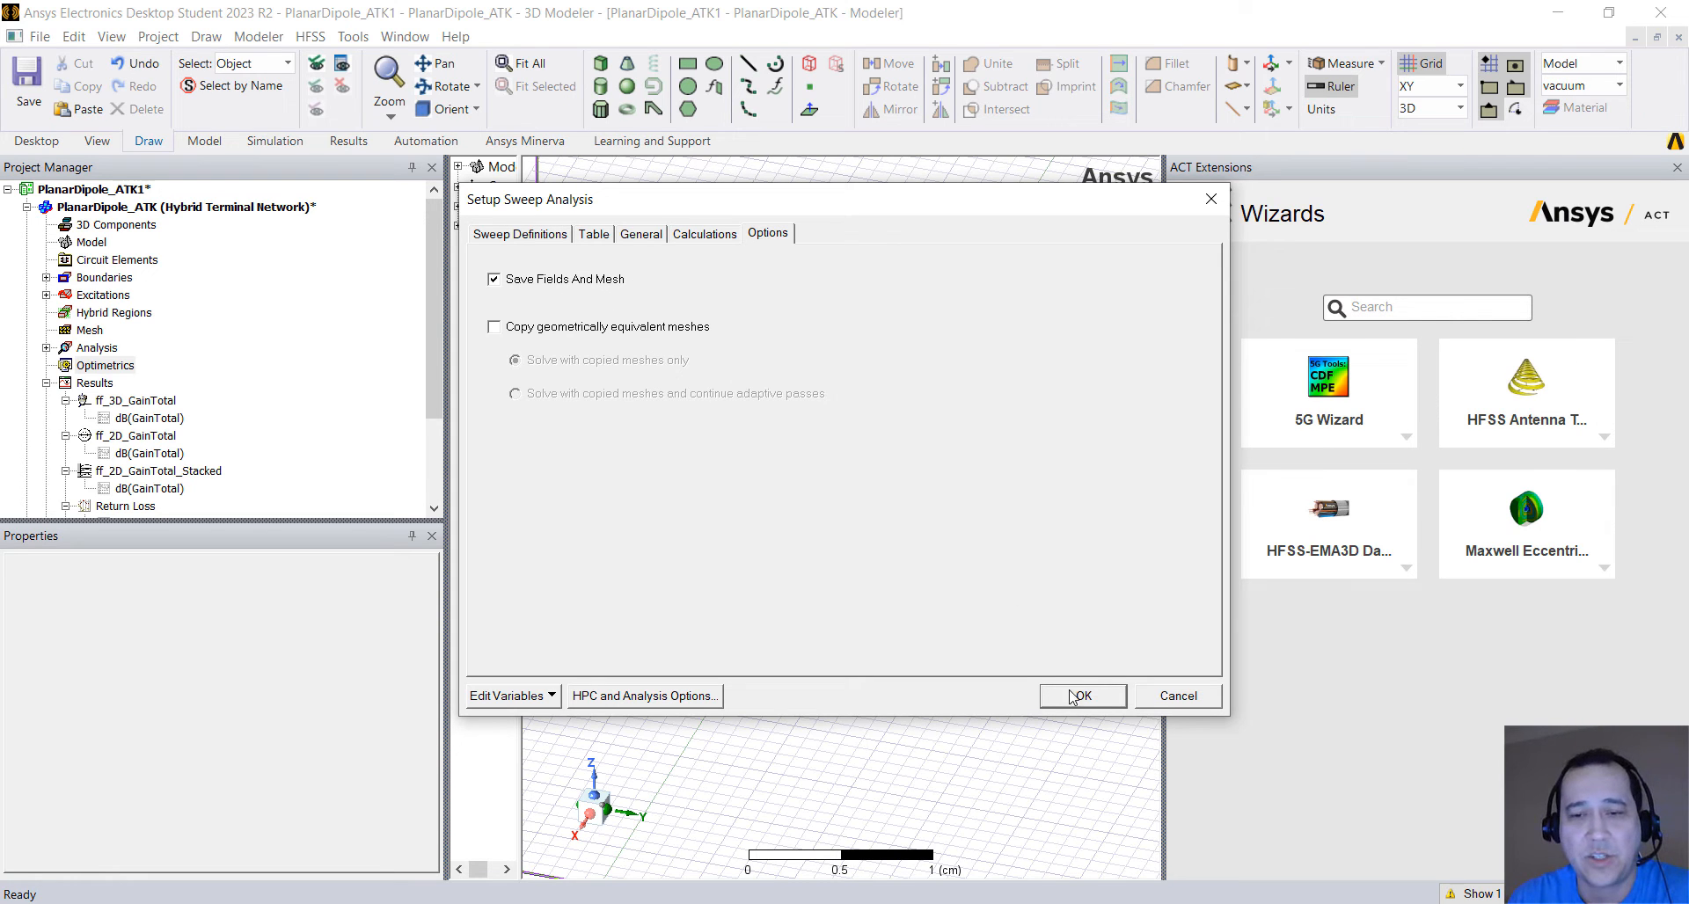
pyautogui.click(1083, 696)
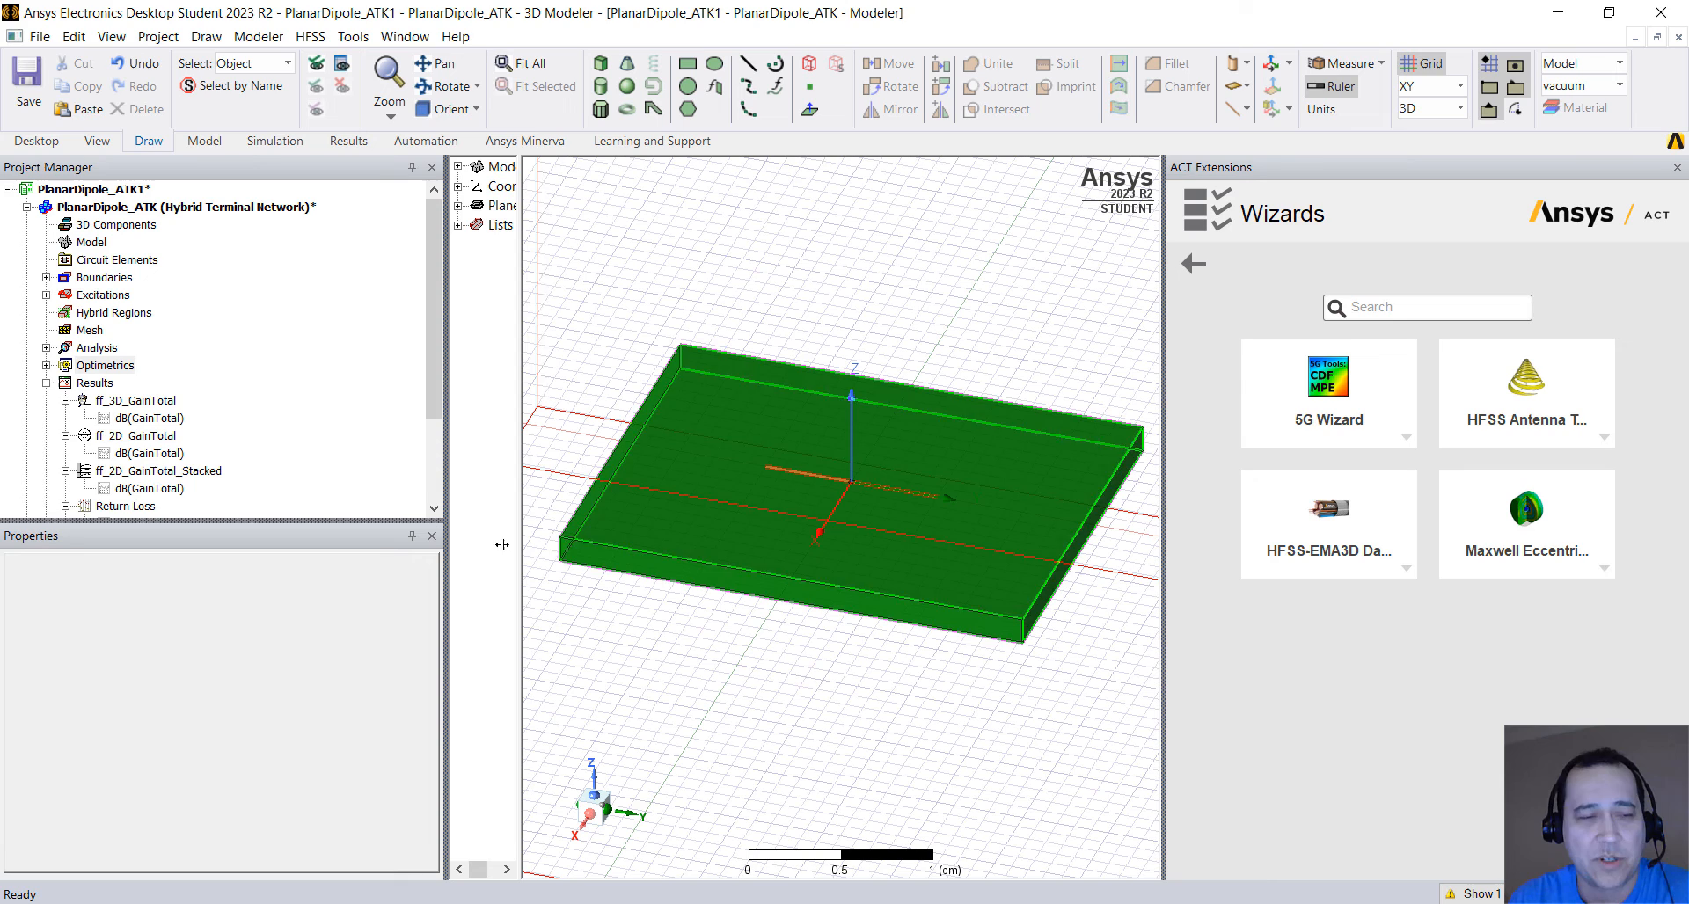